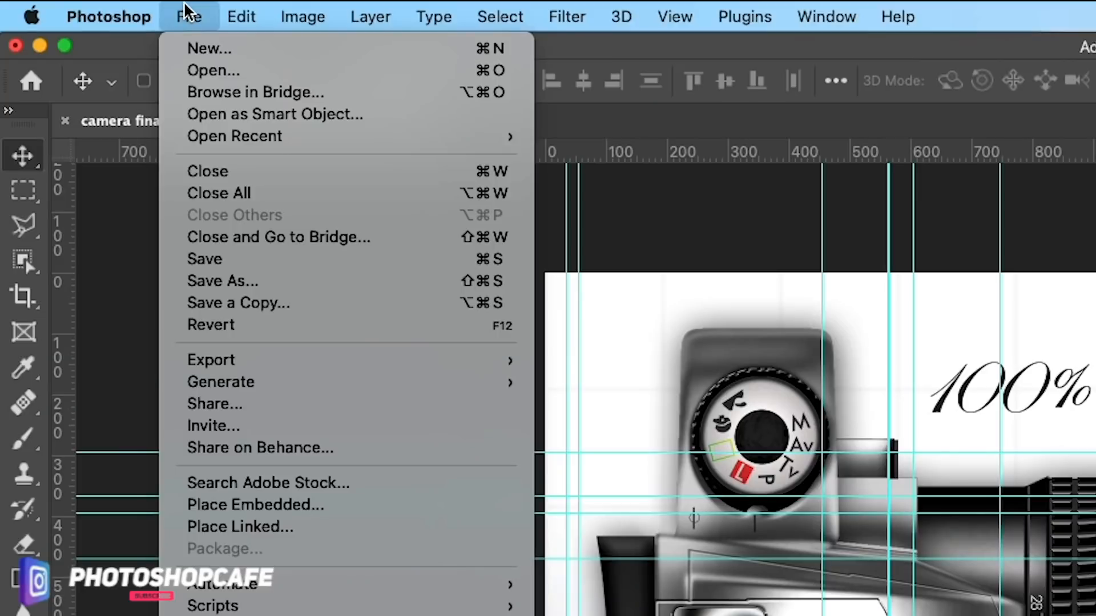
mouse_move(238, 281)
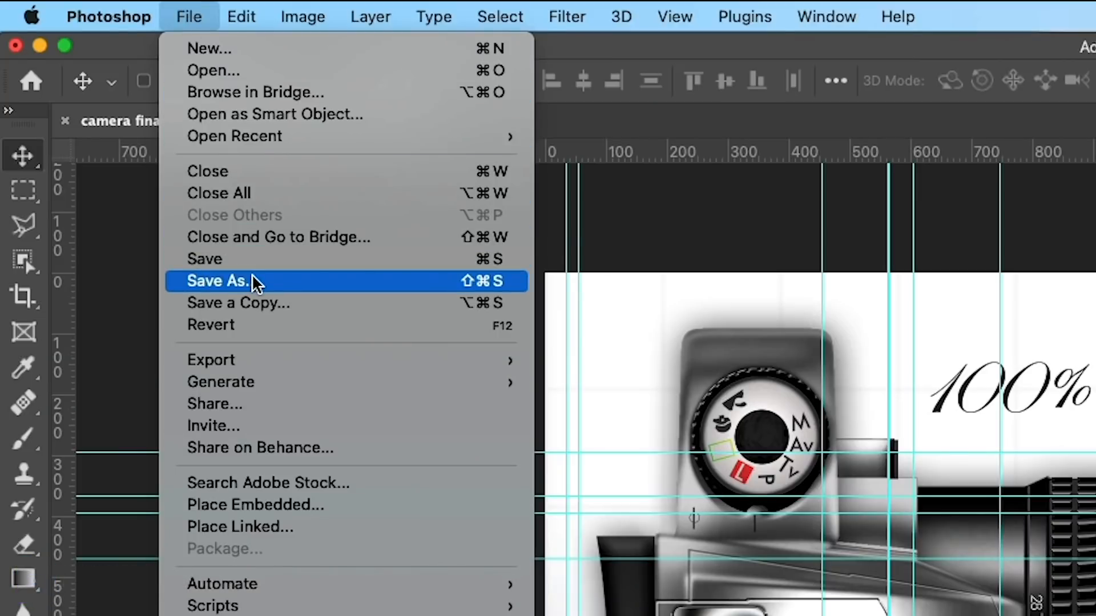
Open Save As for camera final.psd to review its limited format choices
click(218, 280)
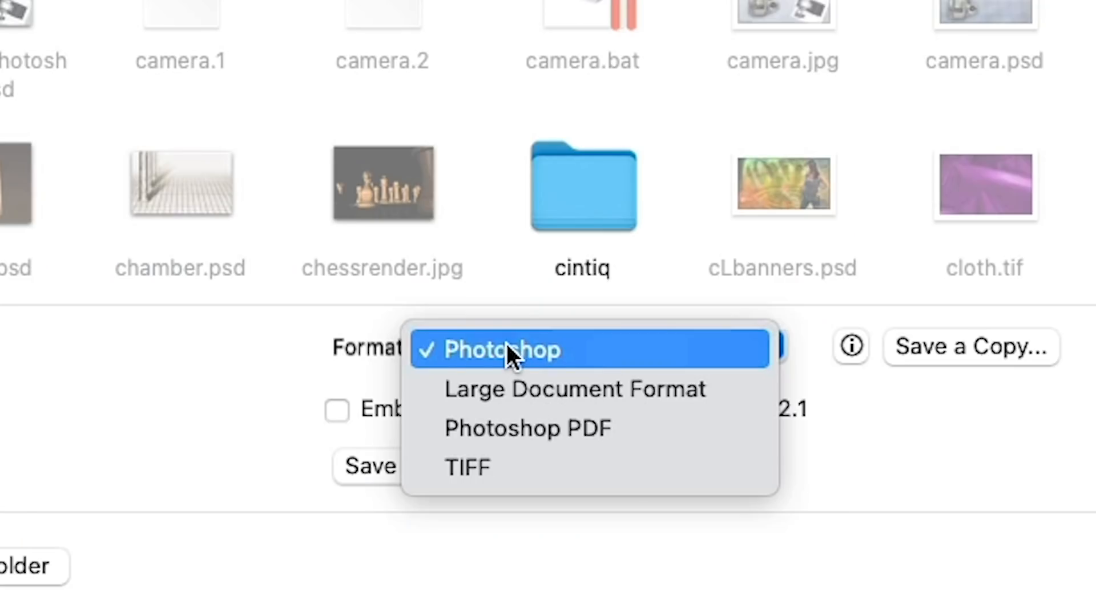
mouse_move(567, 467)
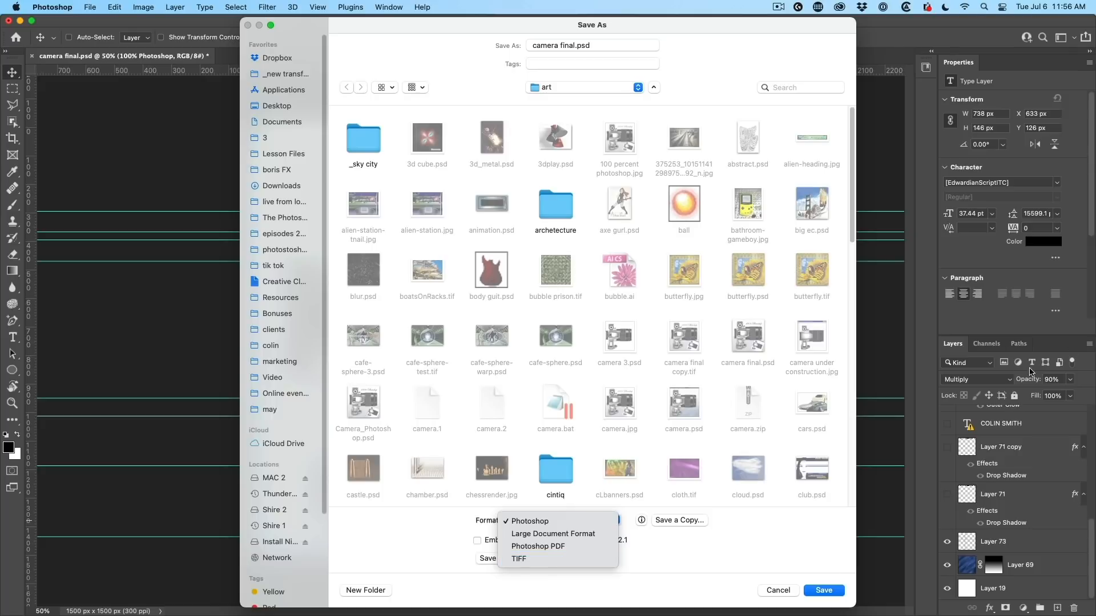
mouse_move(535, 560)
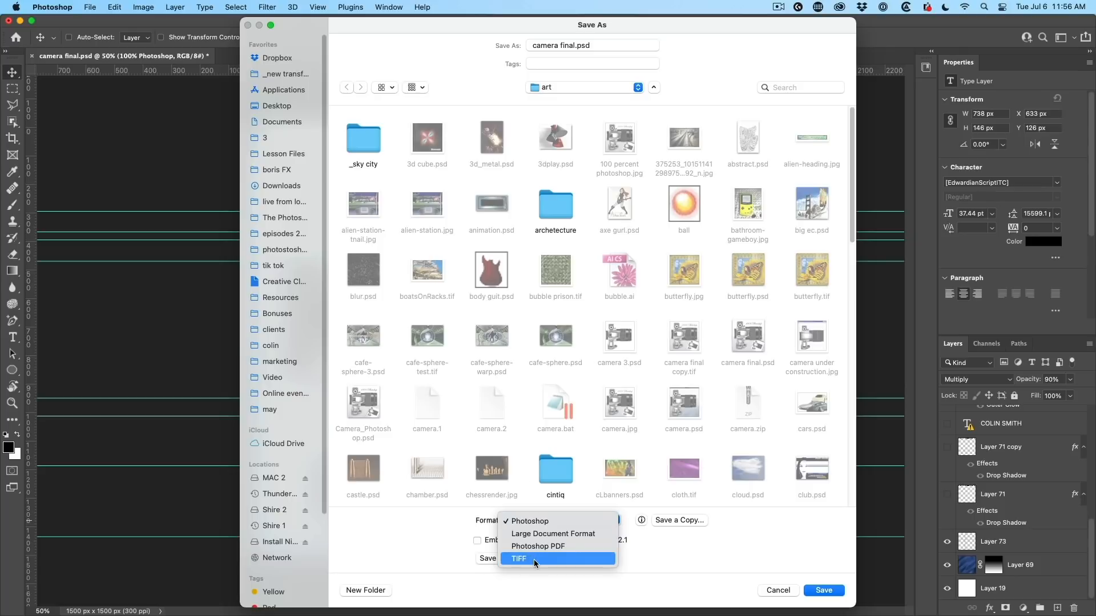
mouse_move(555, 561)
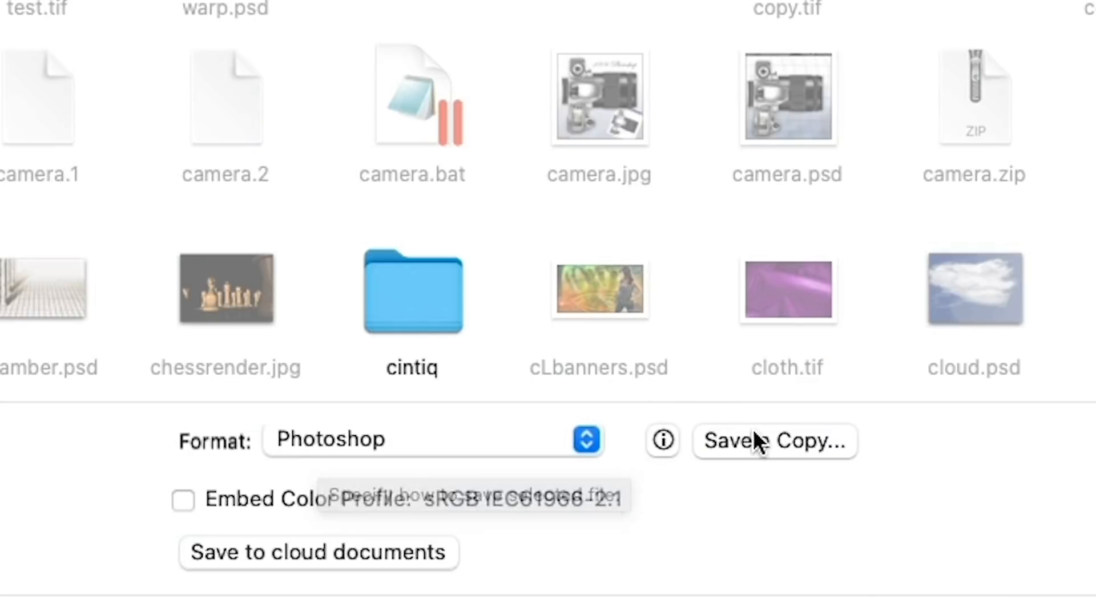
mouse_move(761, 445)
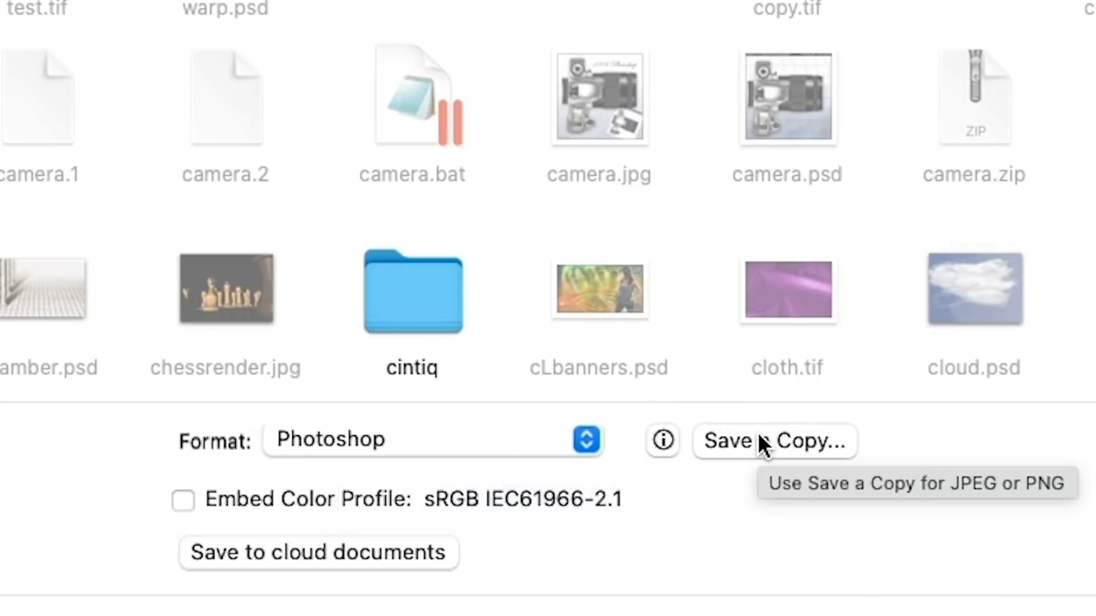
Switch to Save a Copy, view its longer format list, then cancel
click(774, 441)
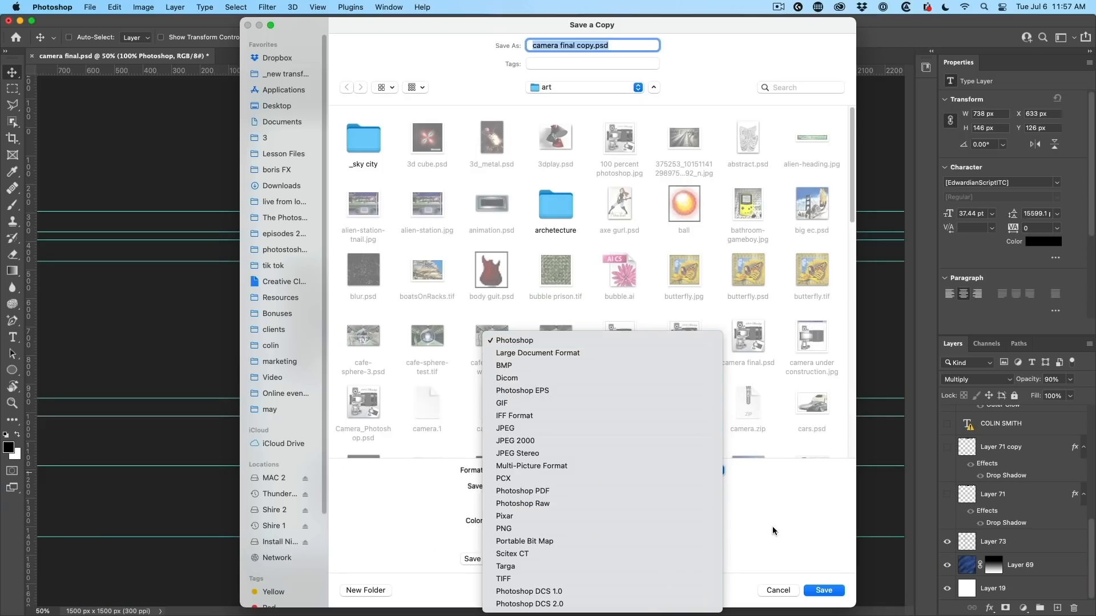
click(513, 340)
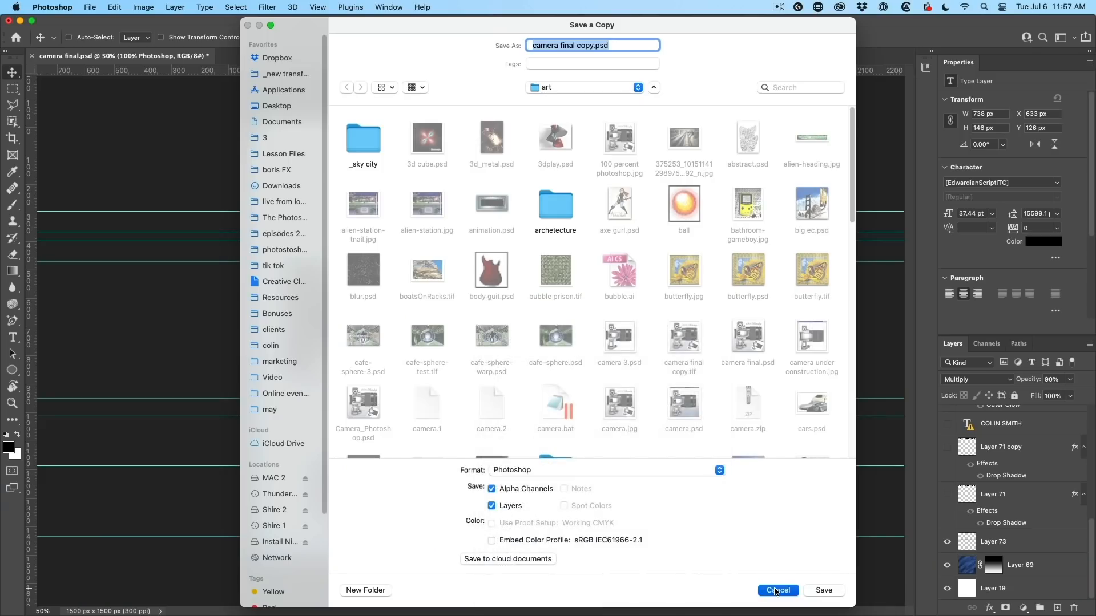
click(777, 591)
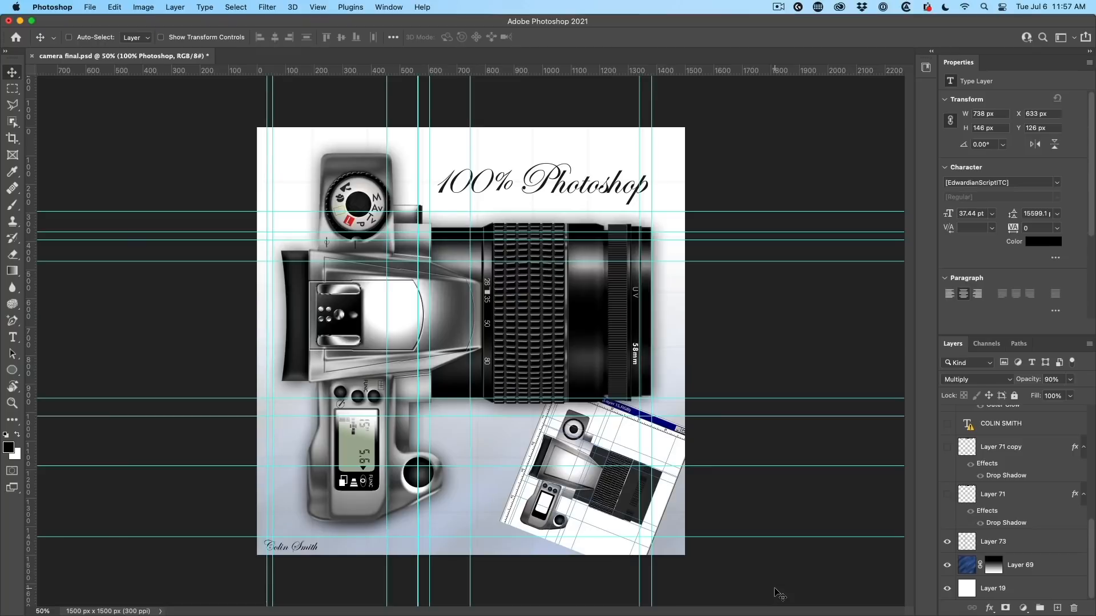
mouse_move(90, 7)
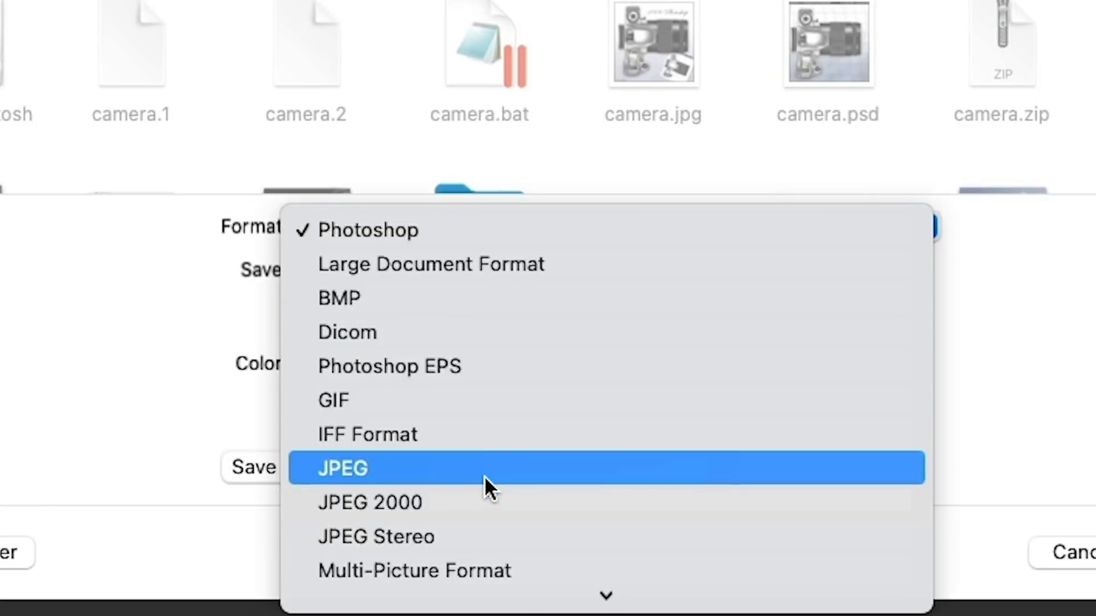
click(342, 468)
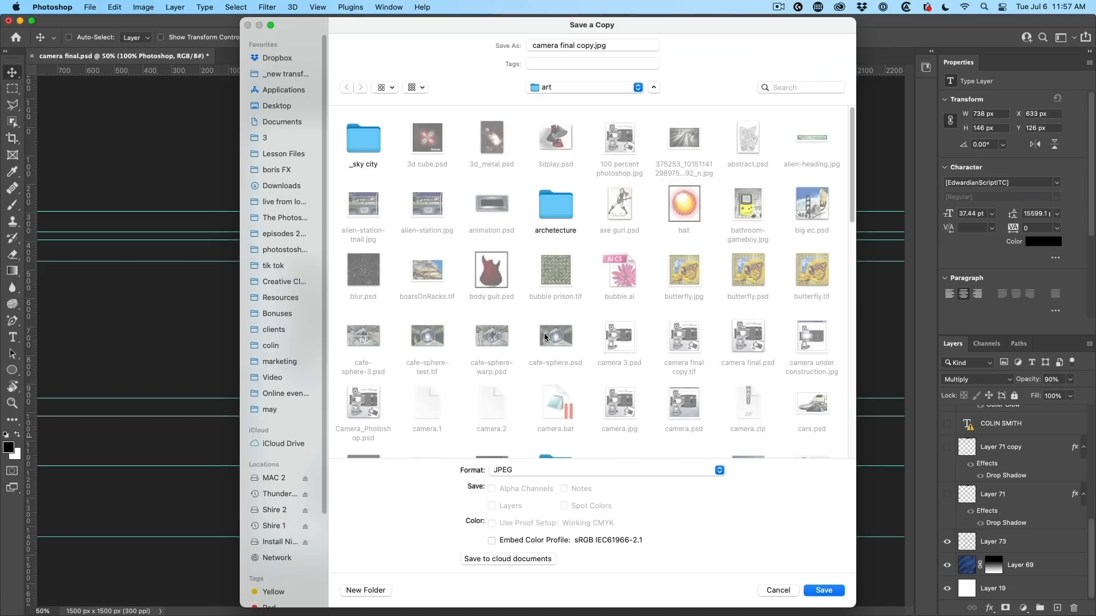
click(576, 44)
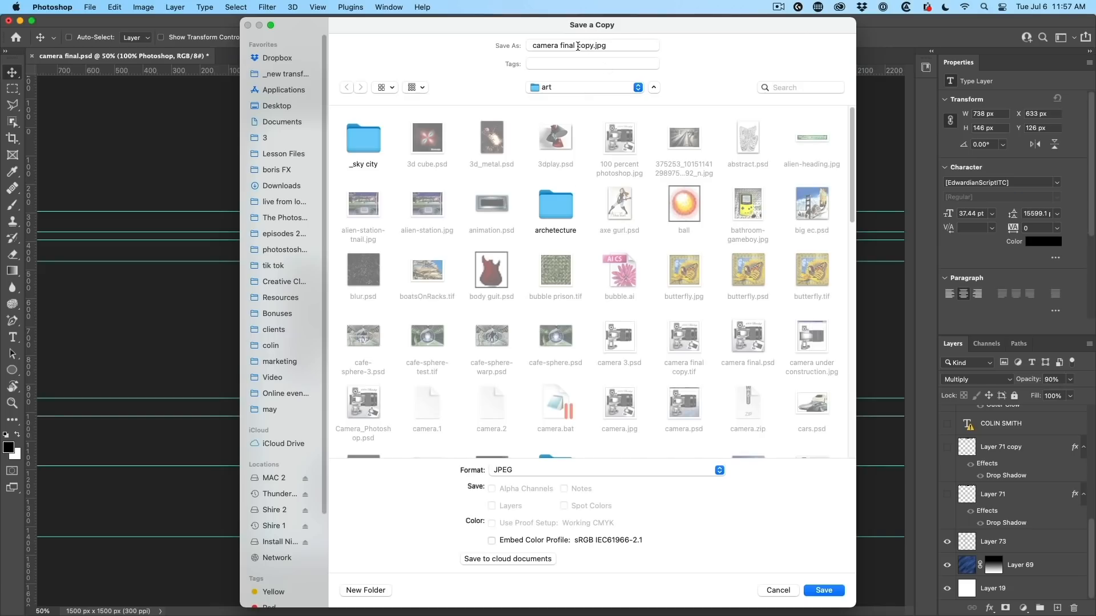
click(591, 44)
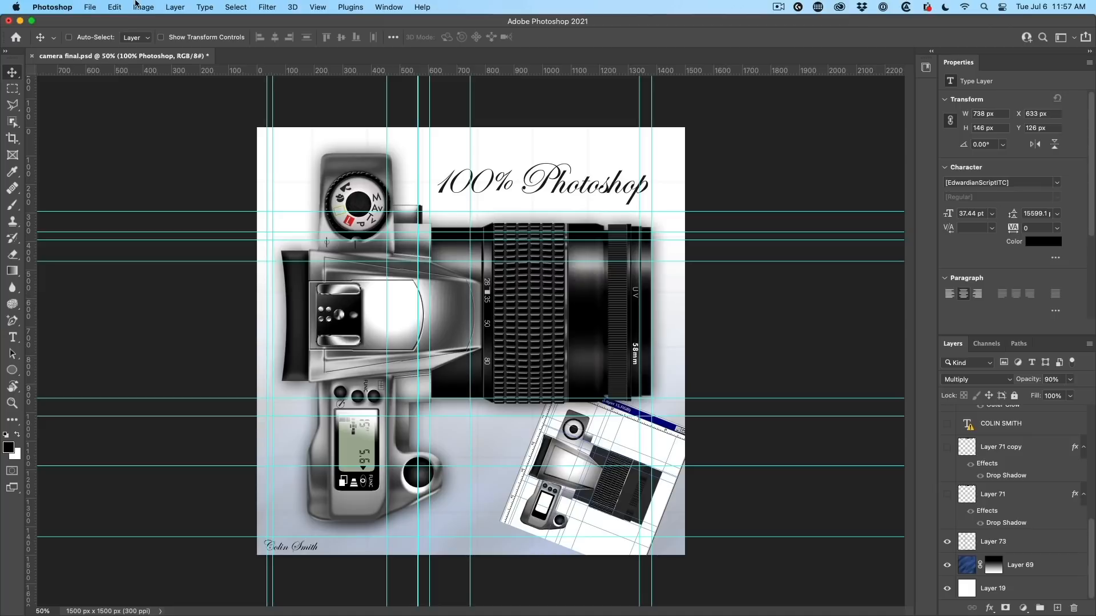
In File Handling preferences, stop appending 'copy' to saved copy filenames
click(53, 7)
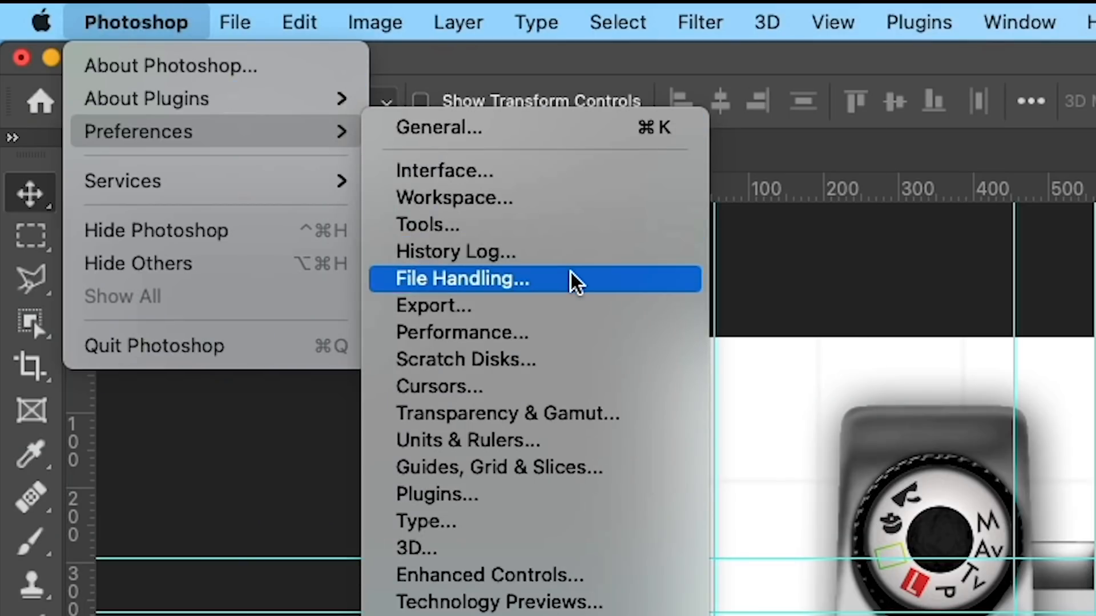
click(460, 278)
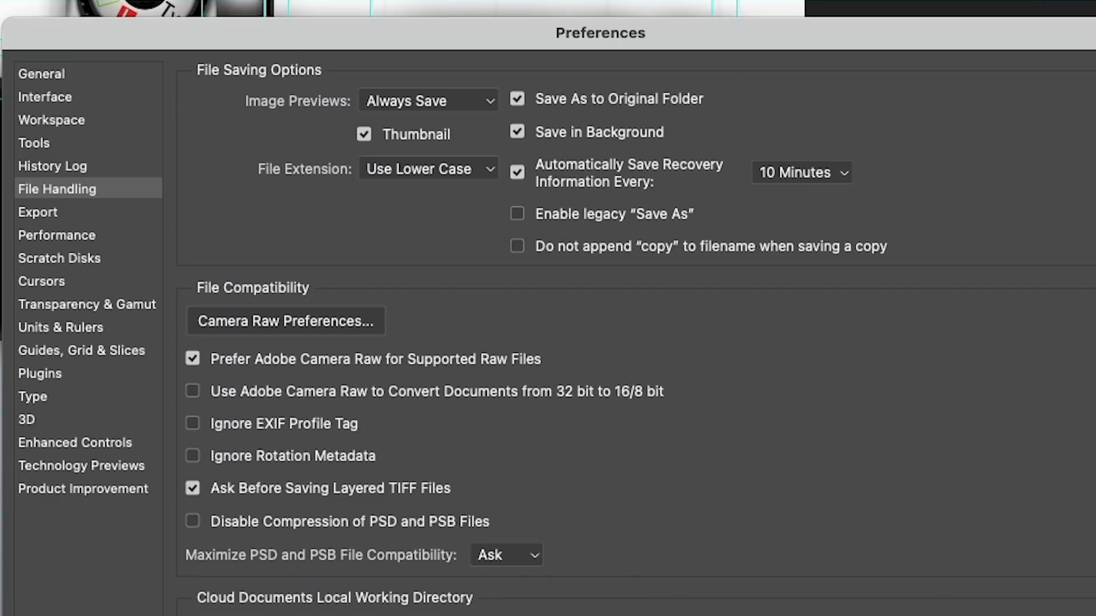
click(42, 74)
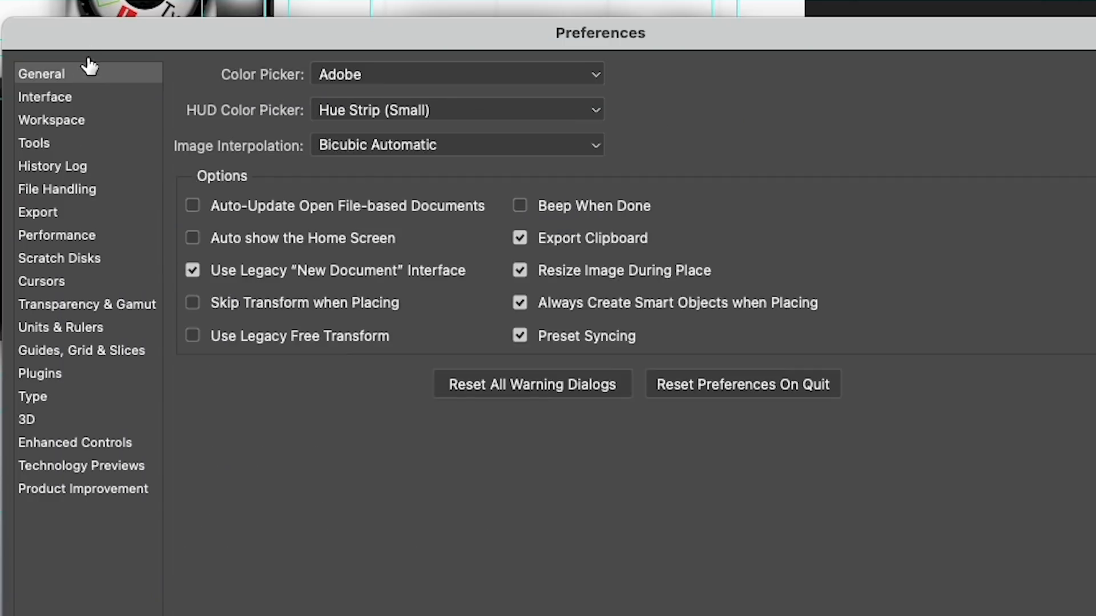
mouse_move(77, 196)
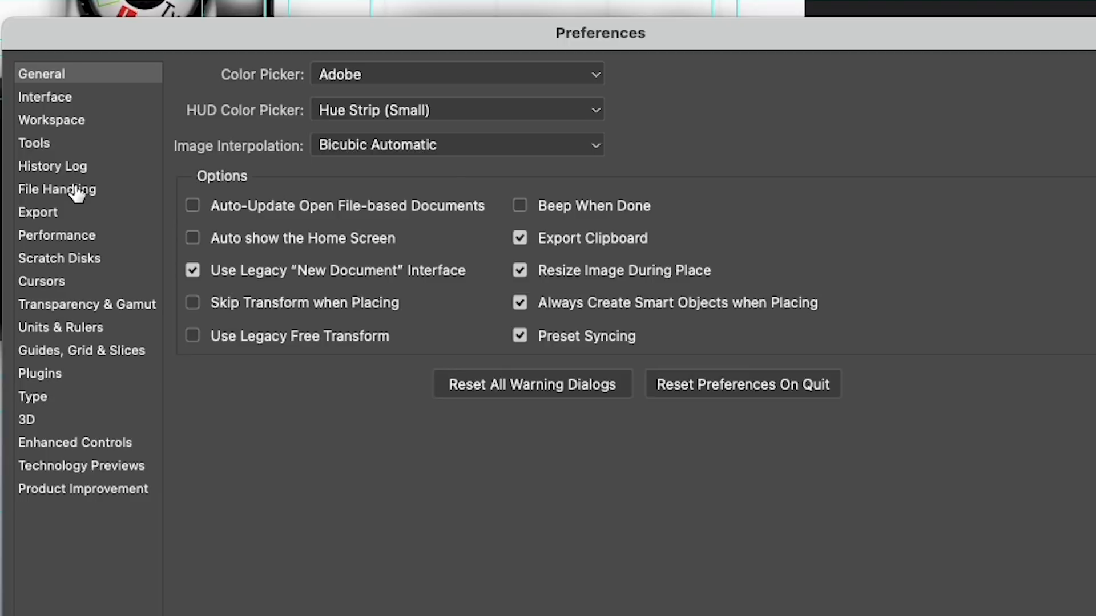
click(57, 189)
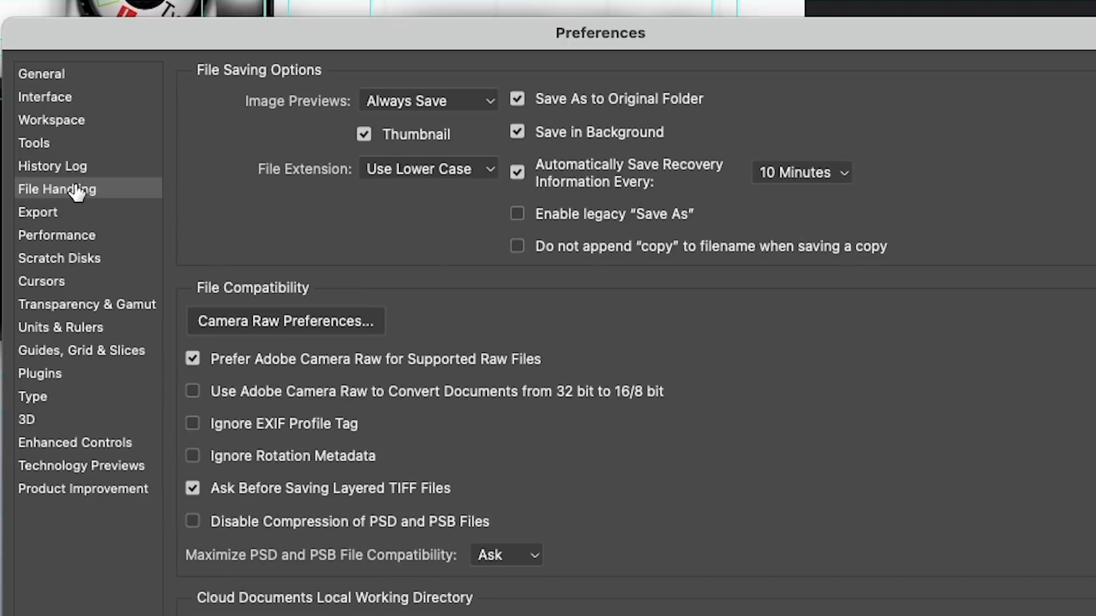
mouse_move(602, 168)
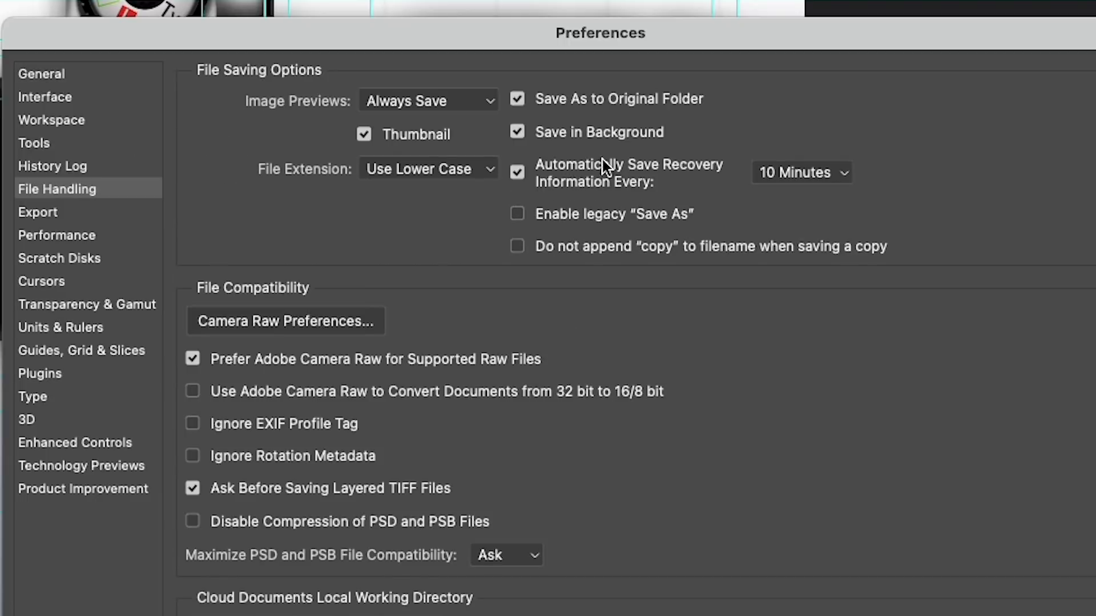
click(517, 246)
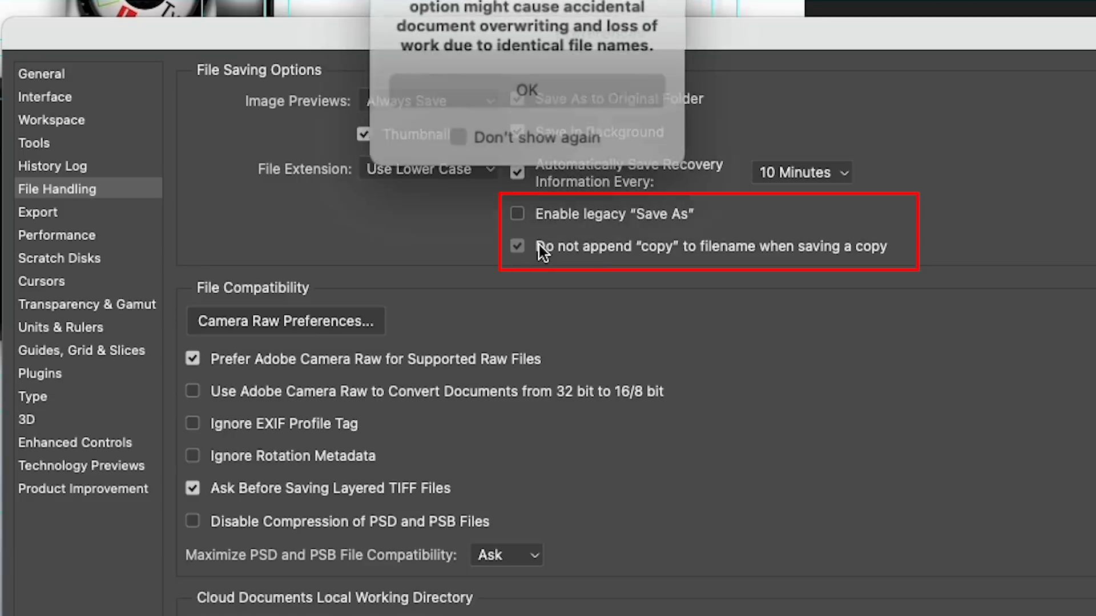
click(526, 89)
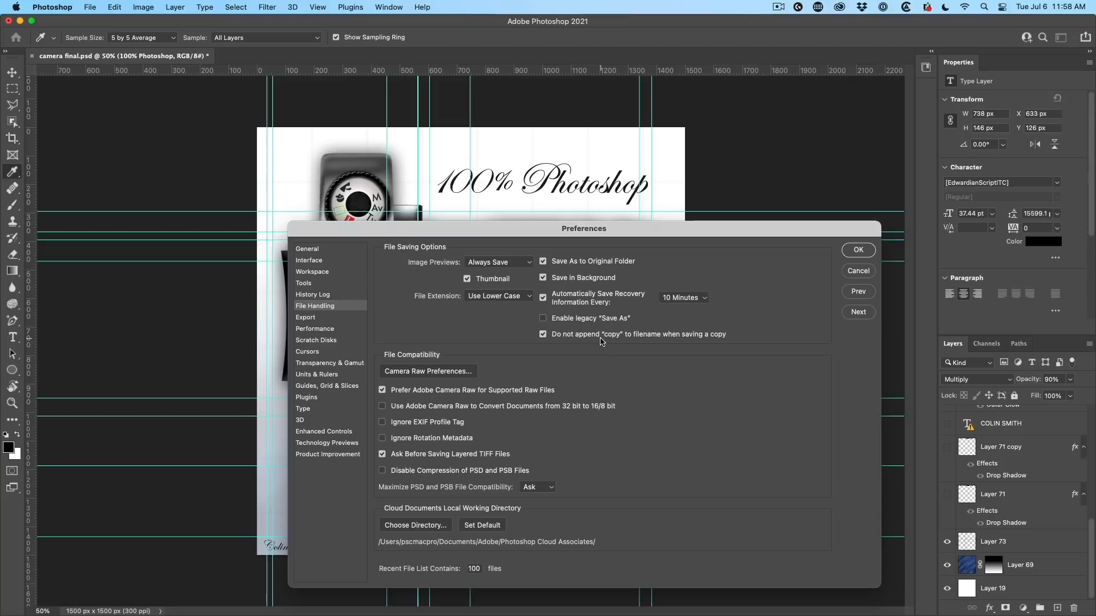
mouse_move(521, 283)
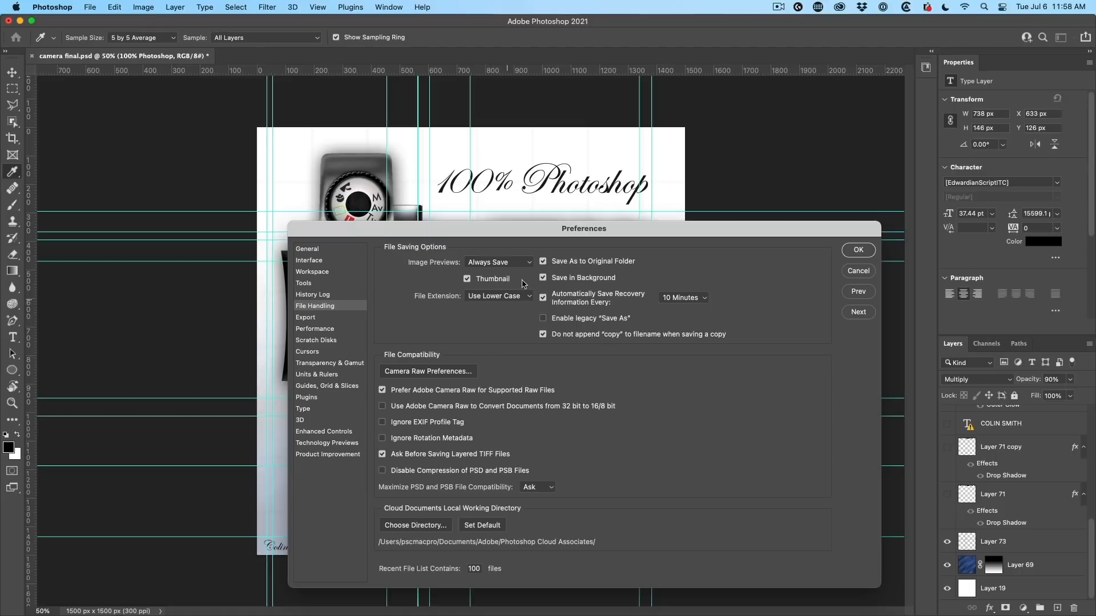
Turn on 'Enable legacy Save As' in File Handling preferences
click(543, 318)
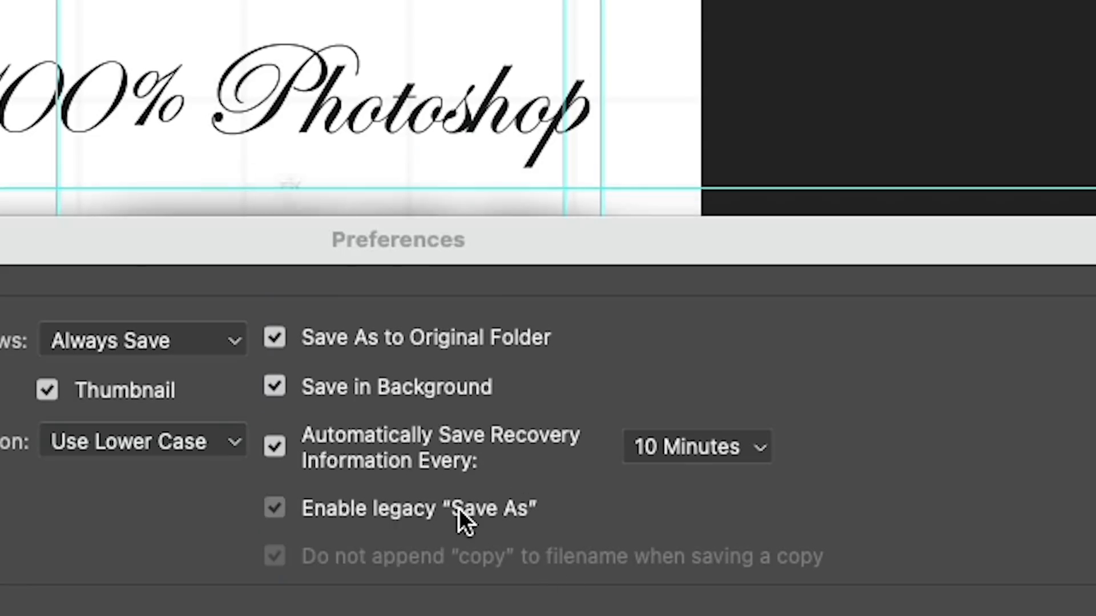
mouse_move(961, 273)
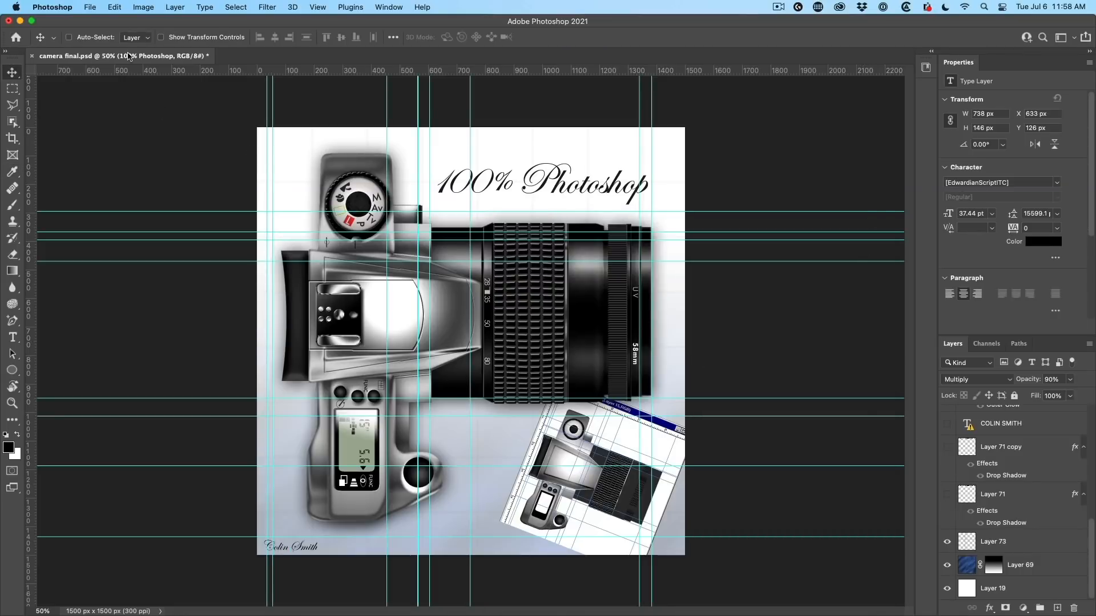
click(90, 7)
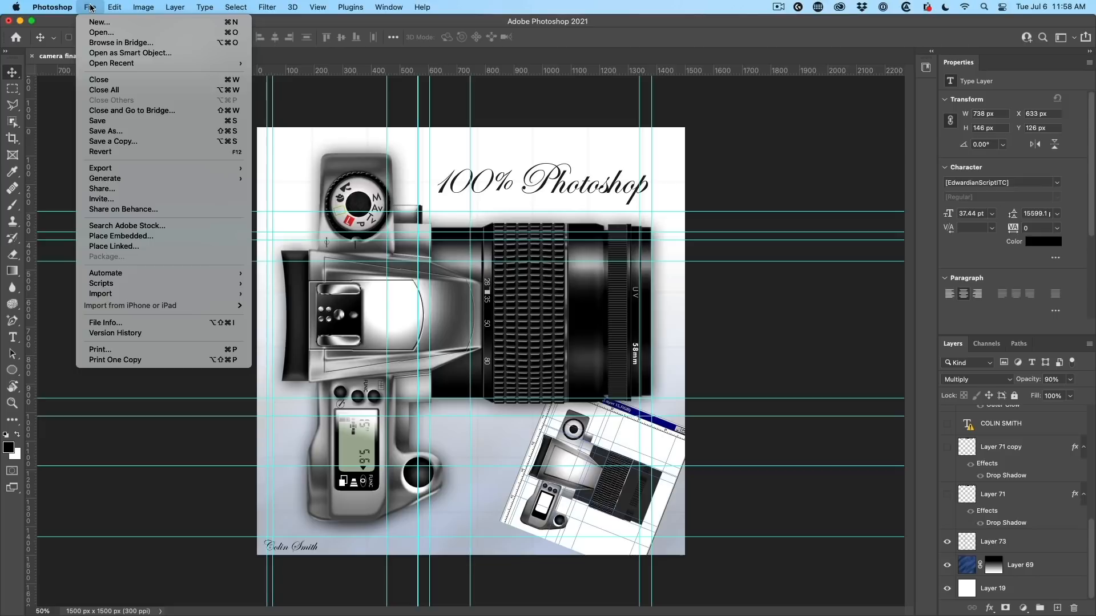
mouse_move(106, 130)
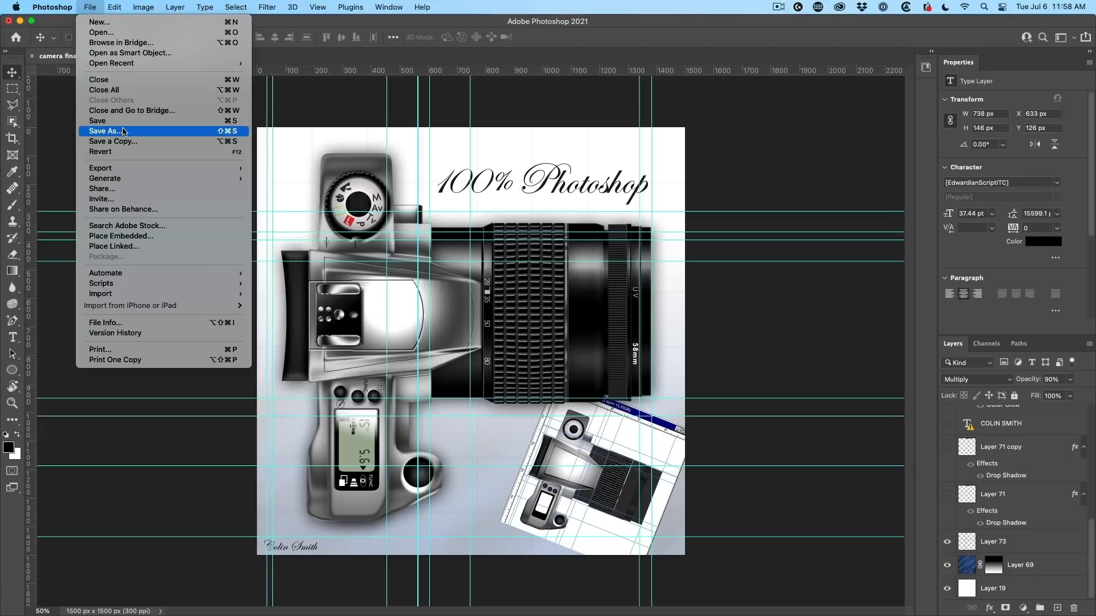
click(105, 131)
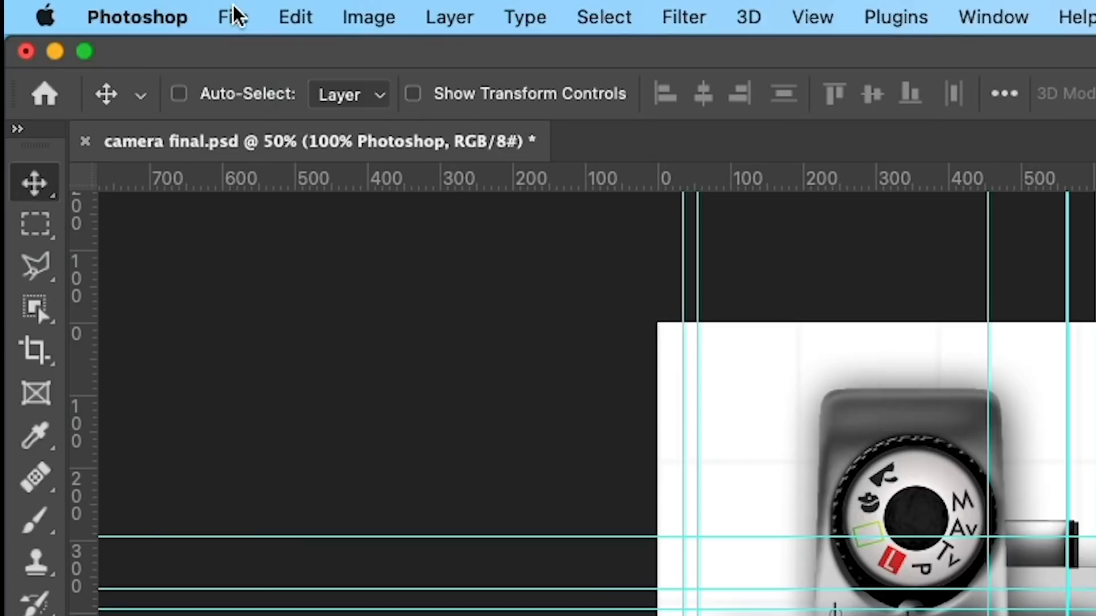
click(232, 16)
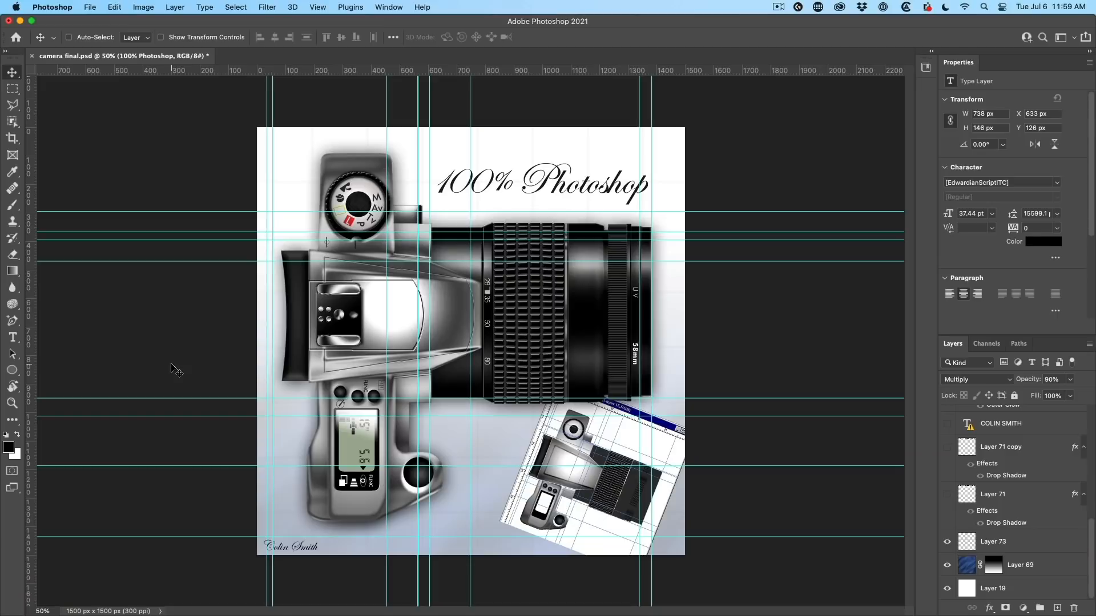
mouse_move(342, 283)
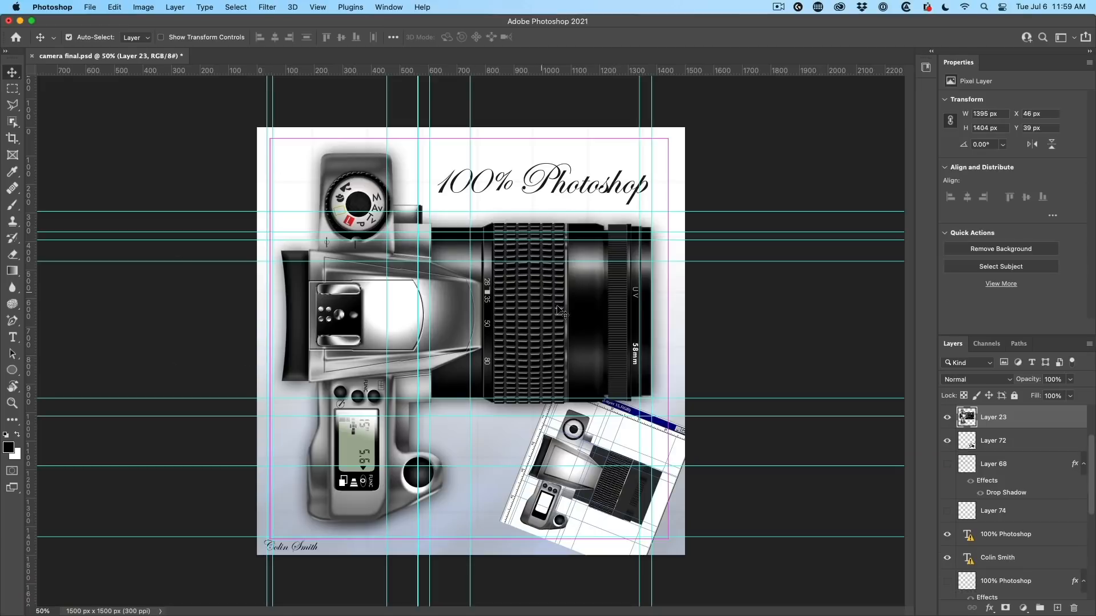
Free-transform the Layer 23 camera, stretching its height from the top edge
key(cmd+t)
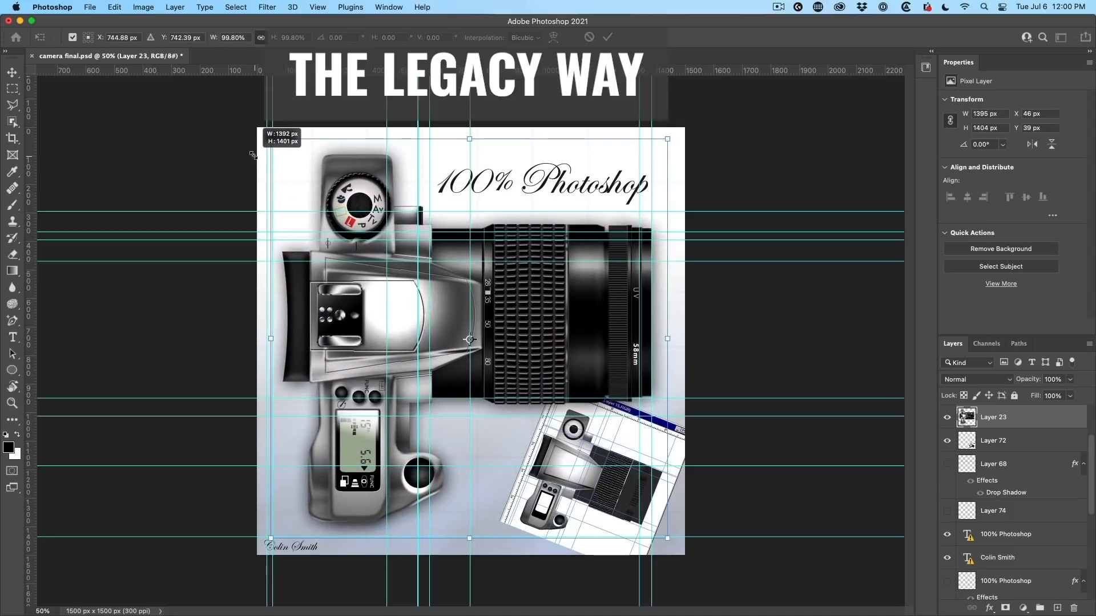
mouse_move(474, 140)
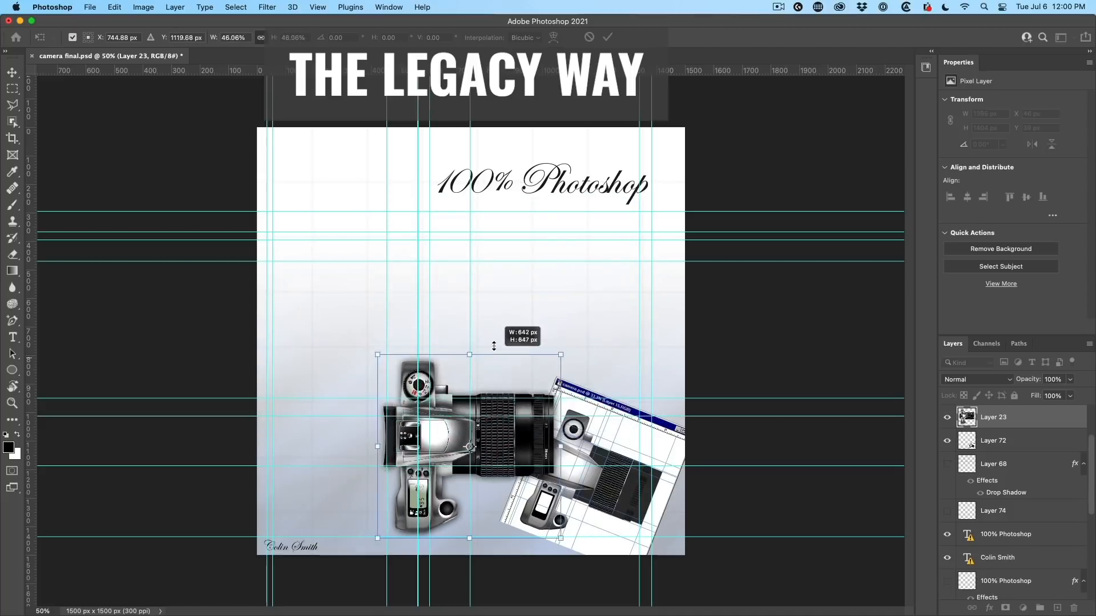
click(607, 37)
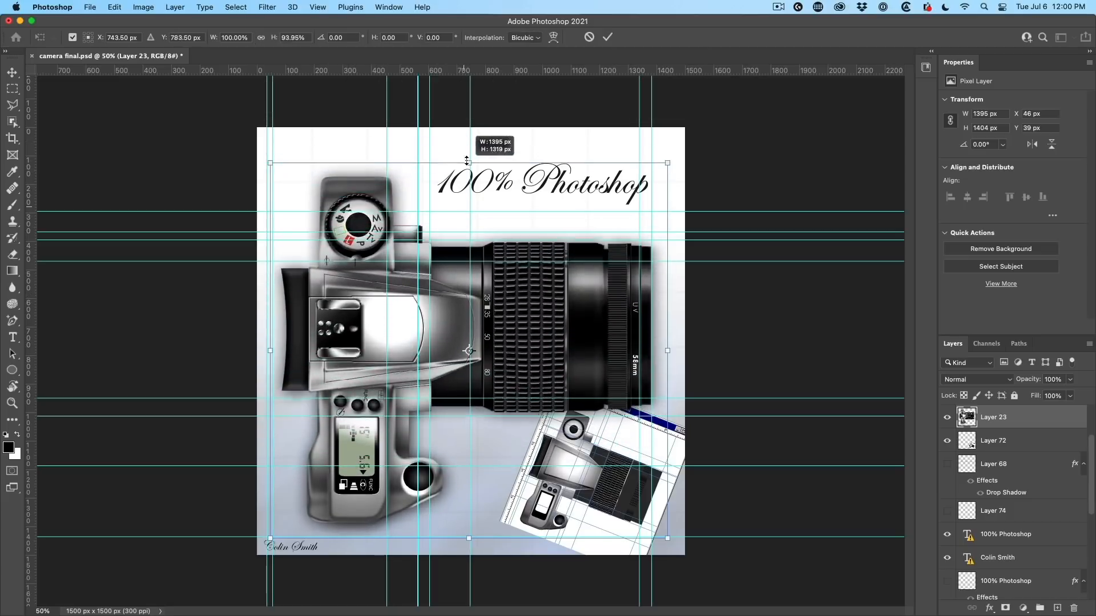
drag(467, 163, 468, 136)
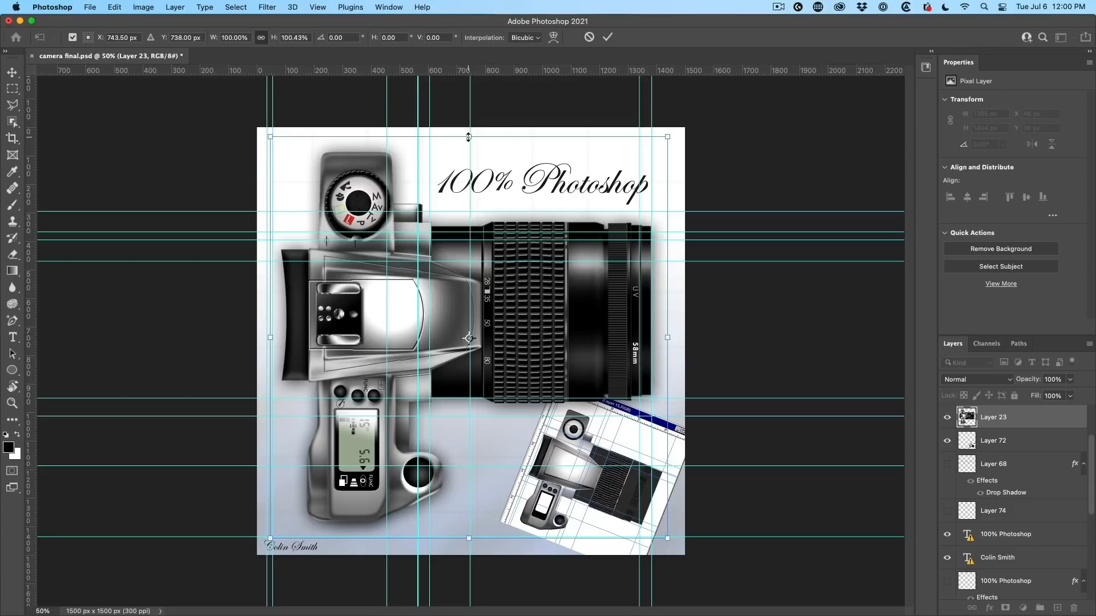
mouse_move(569, 153)
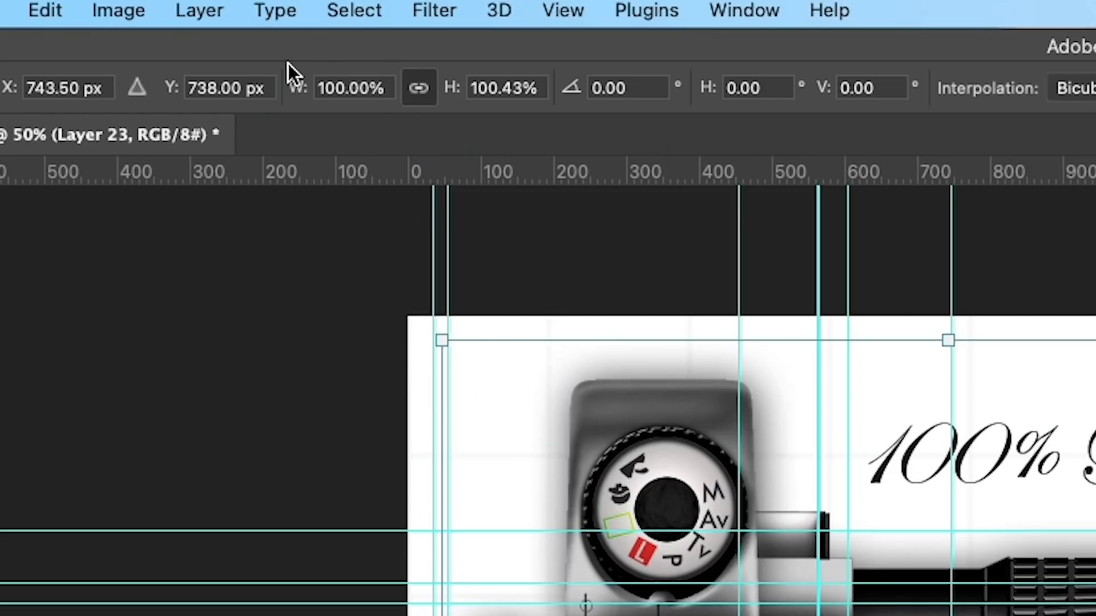
mouse_move(423, 97)
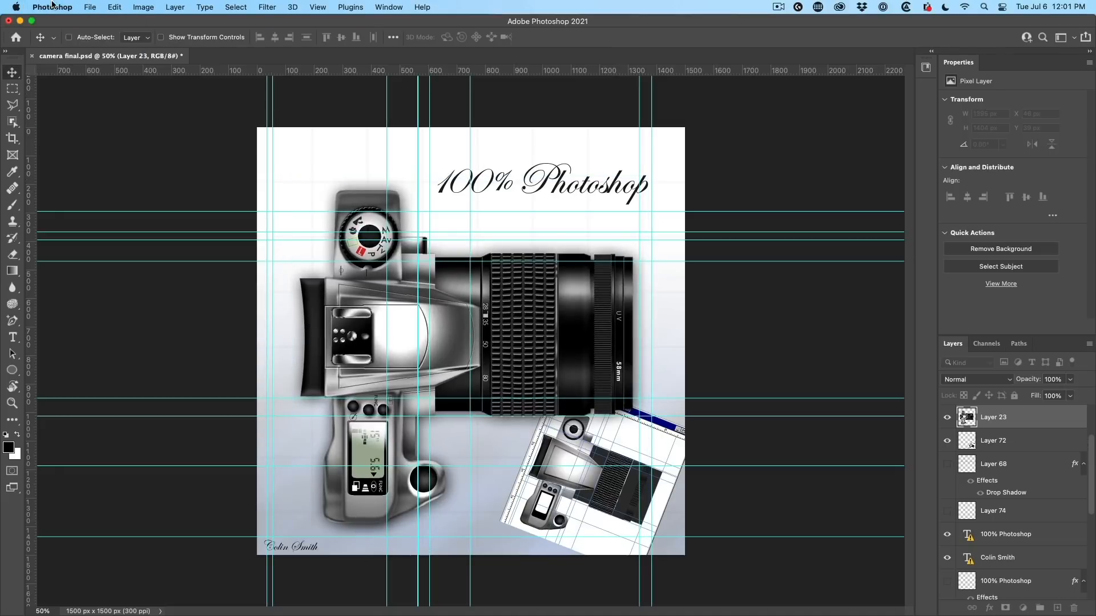
Enable legacy Free Transform, then scale the camera to about 1273 × 1268 px
click(52, 7)
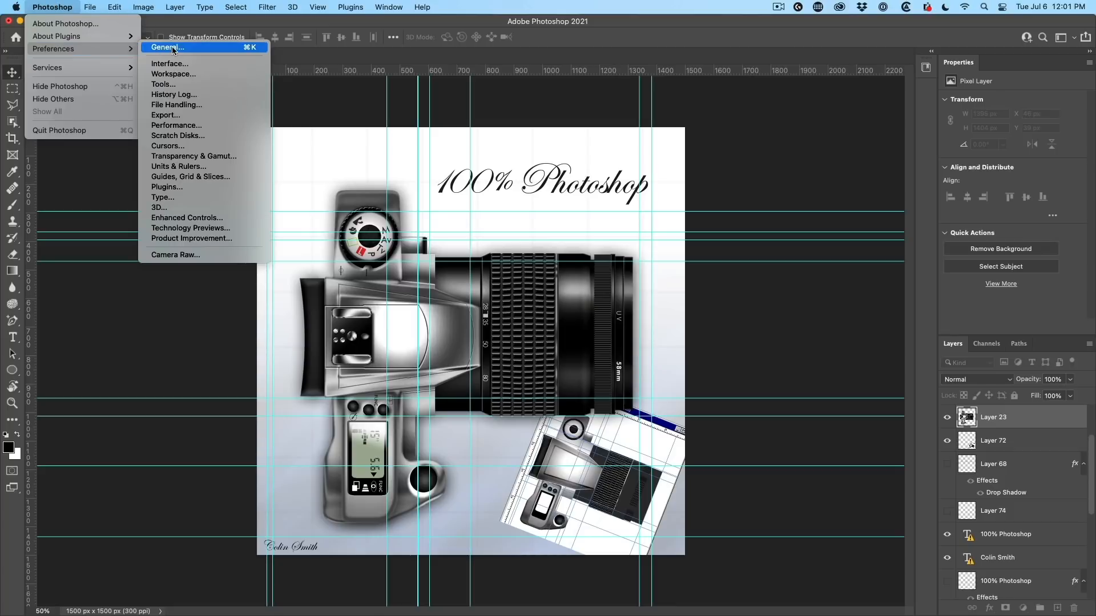
click(165, 47)
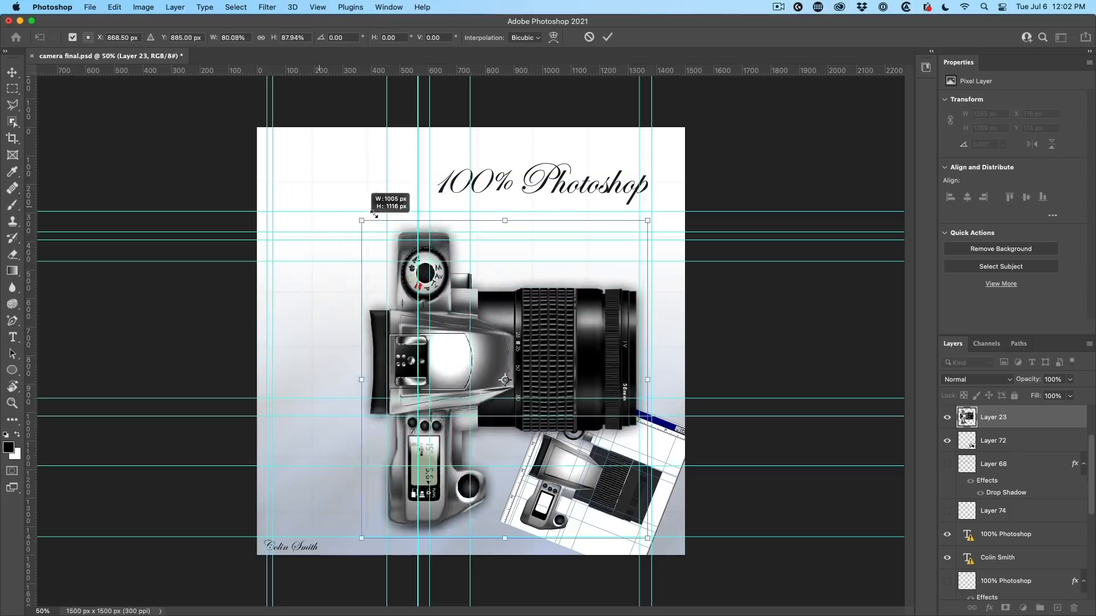
drag(361, 220, 286, 216)
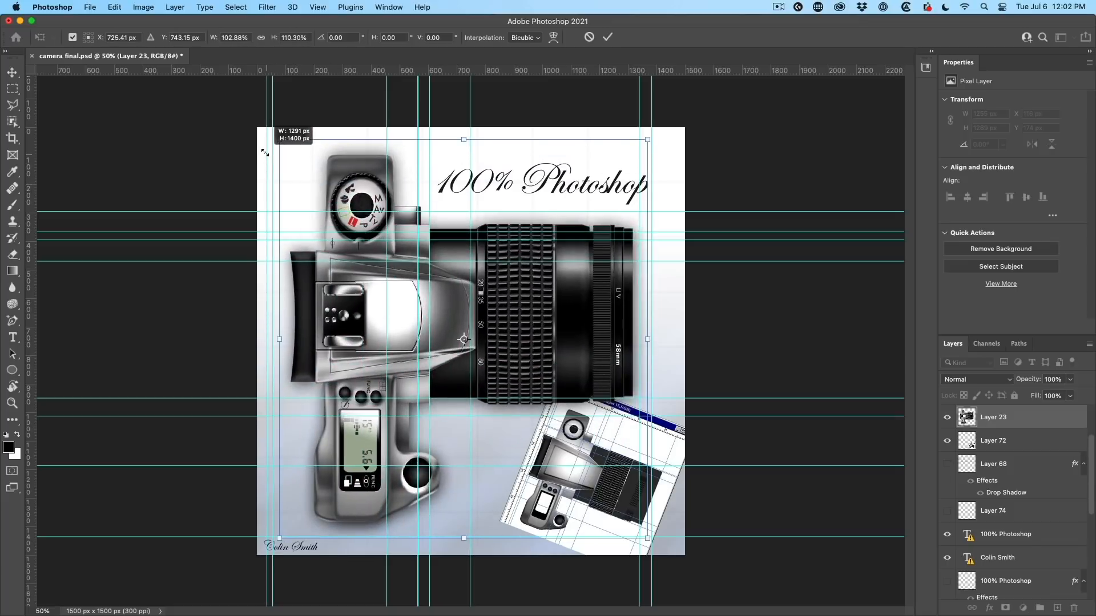
click(606, 37)
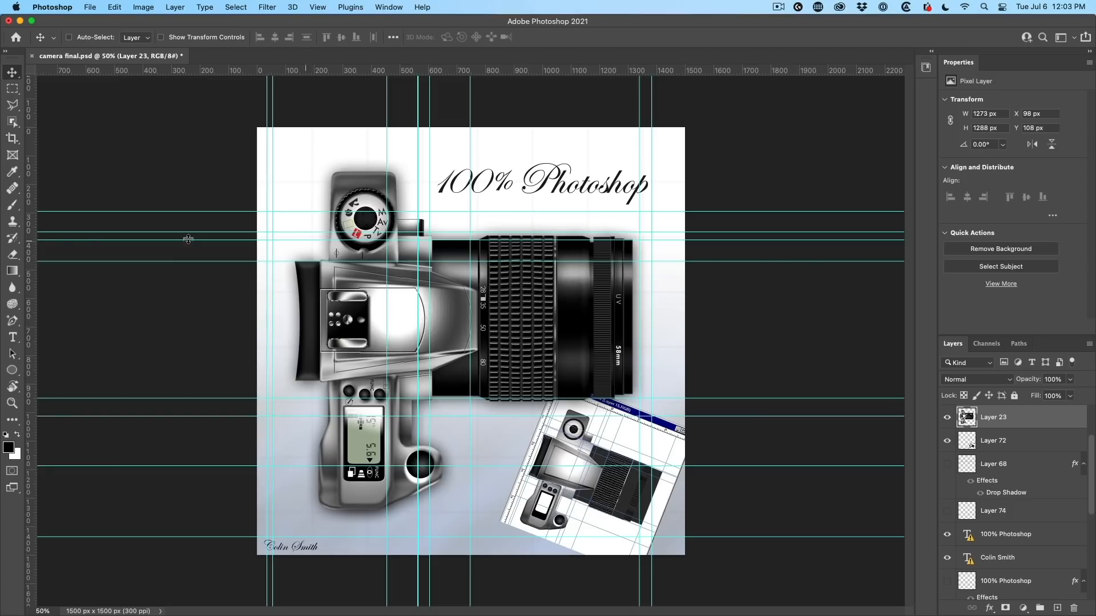
Open the New Document window, browse its saved presets, then close it
click(89, 7)
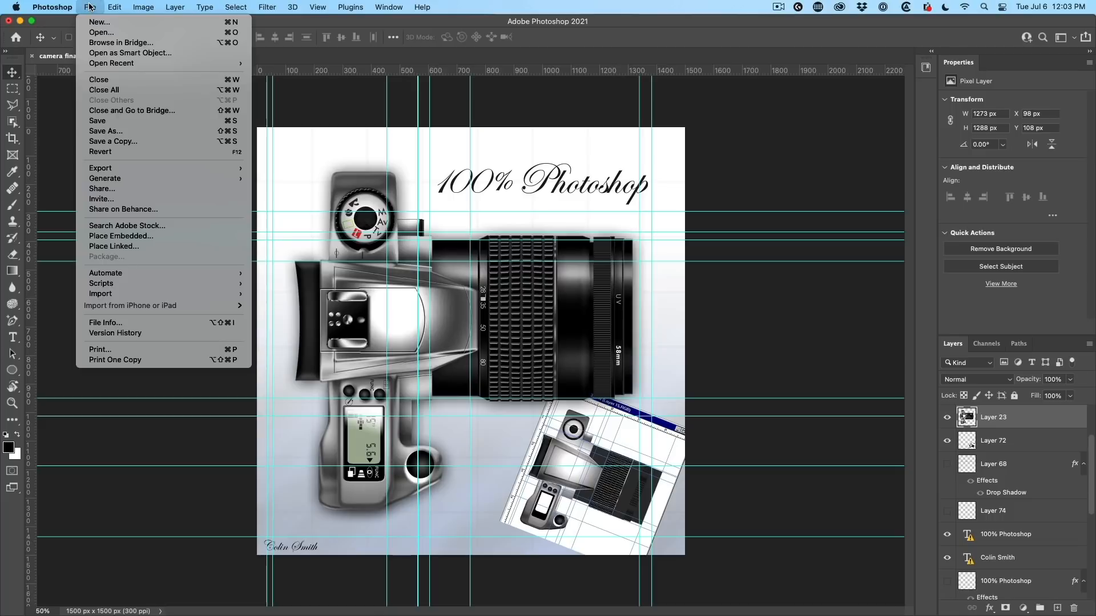
click(98, 22)
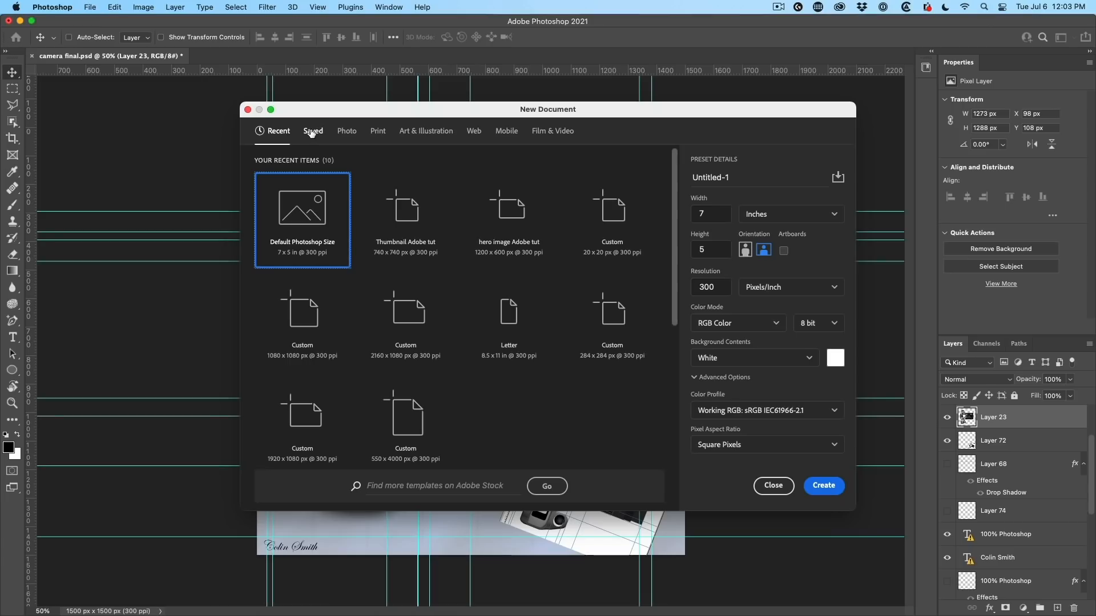
click(312, 131)
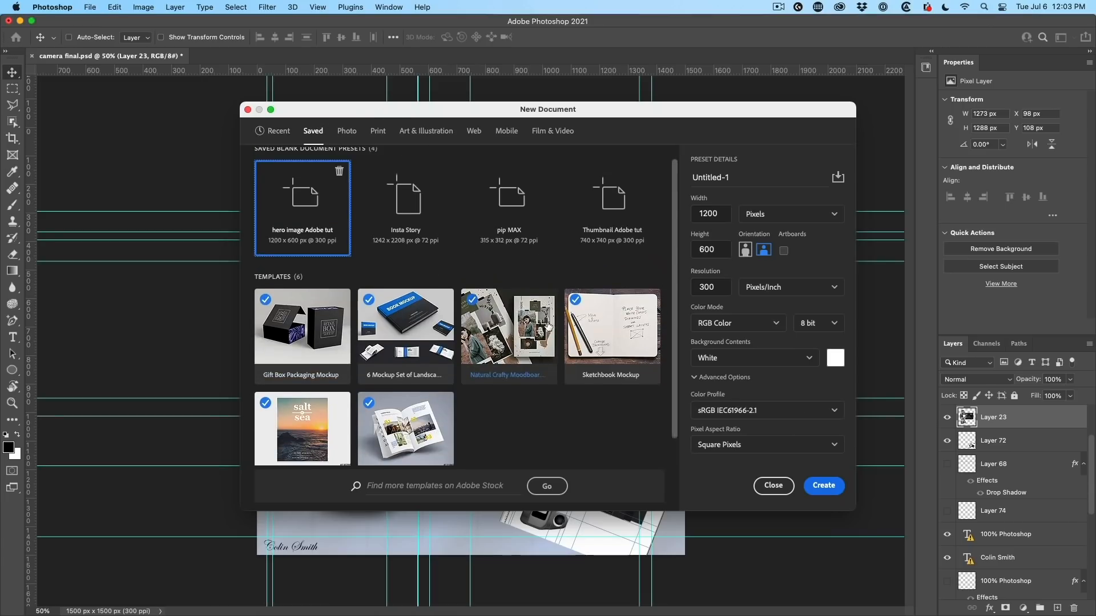
scroll(up, 3)
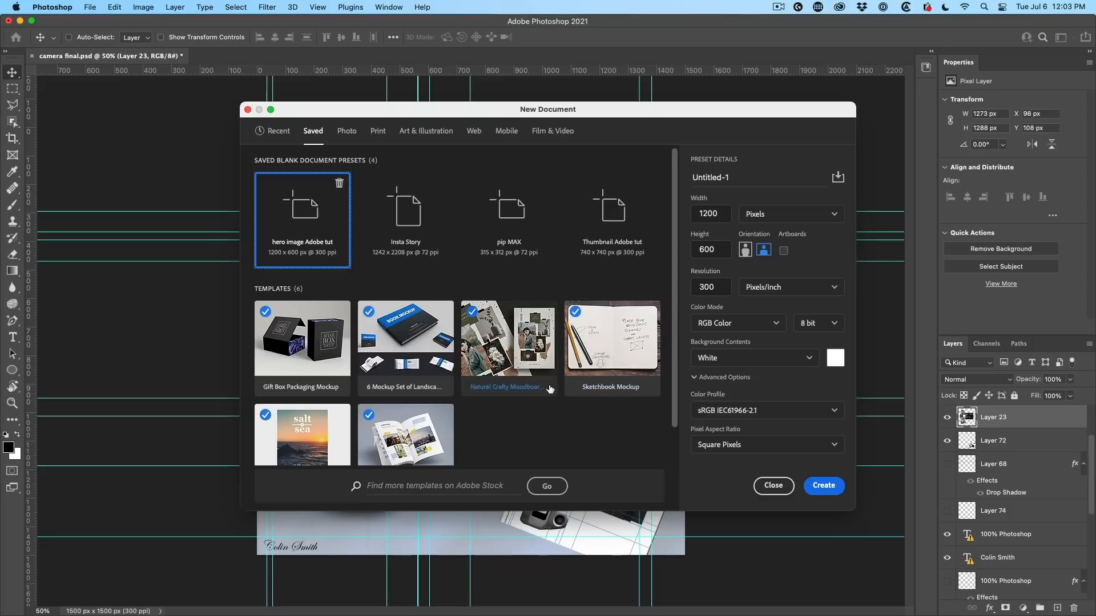
click(773, 486)
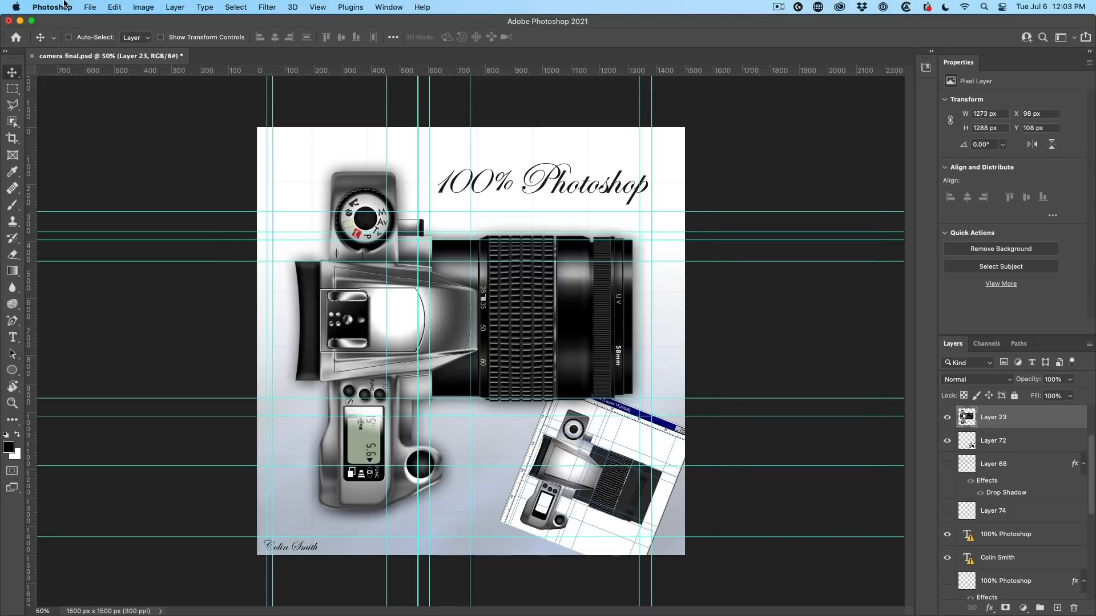
Turn on Use Legacy 'New Document' Interface in General preferences
click(90, 7)
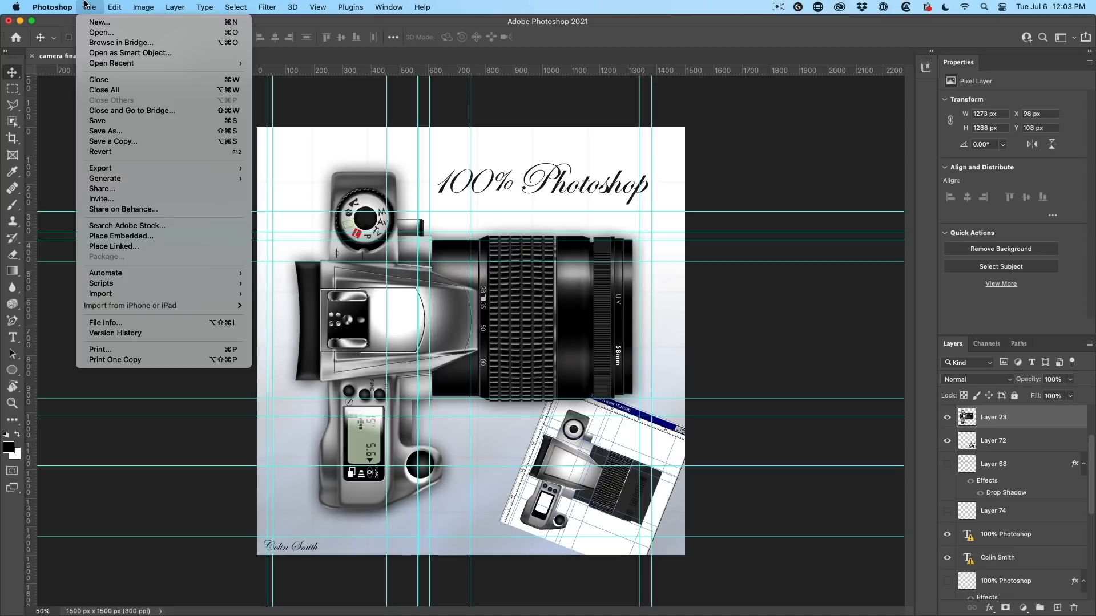
click(52, 7)
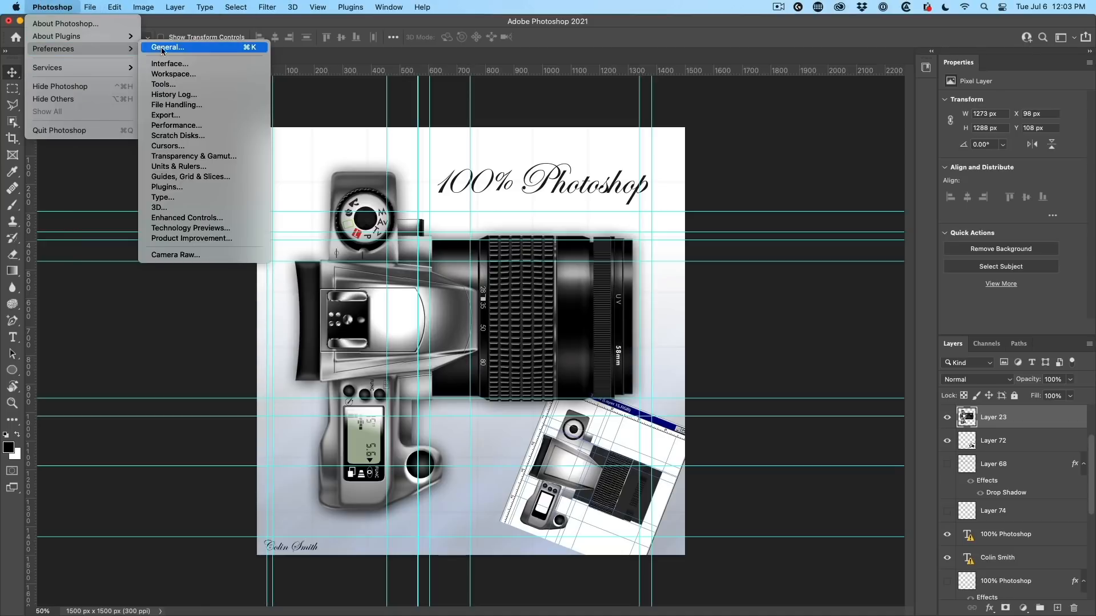
click(167, 47)
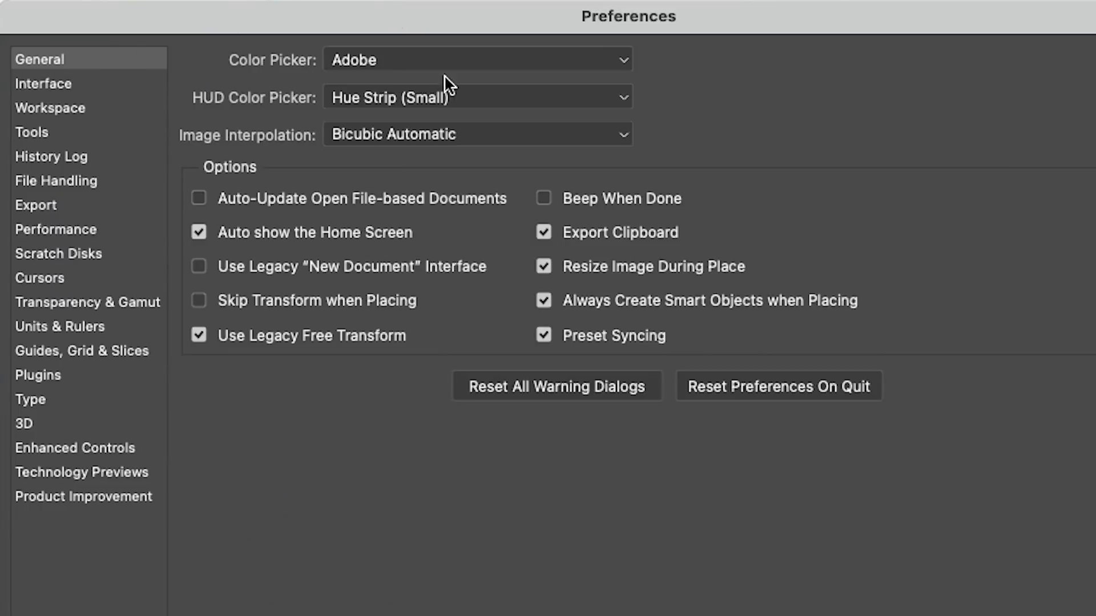
mouse_move(222, 272)
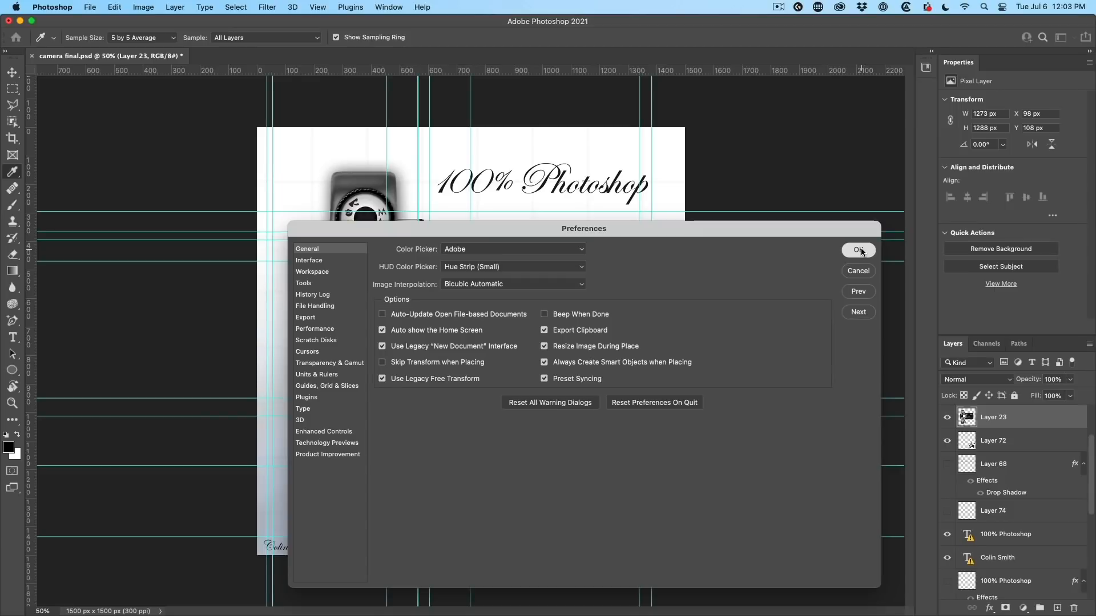
click(858, 249)
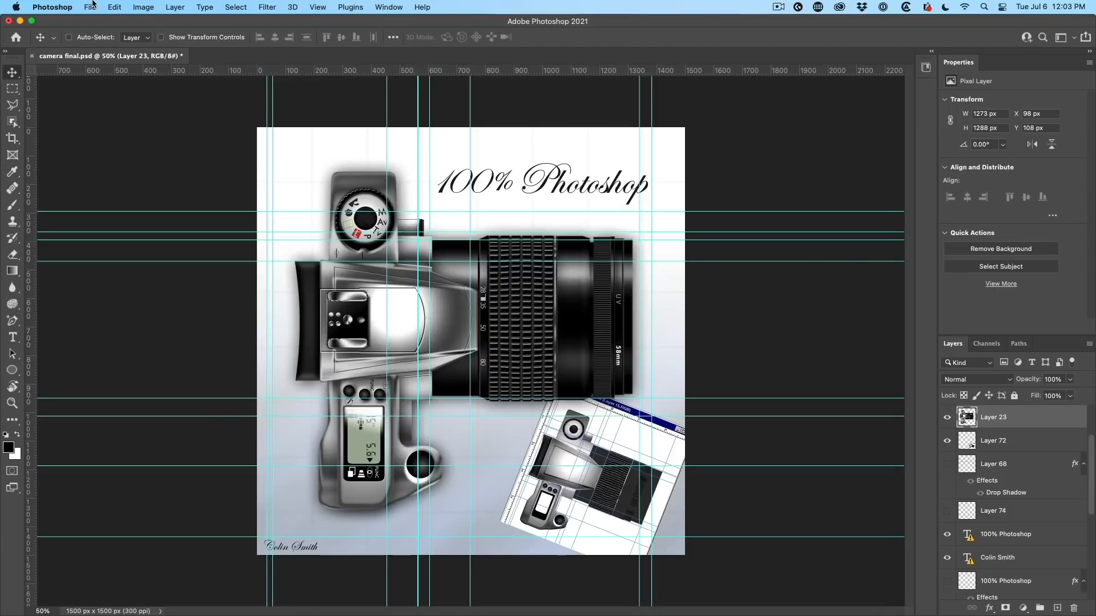
Create a blank 7 × 5 inch, 300 ppi Untitled-1 via the legacy New dialog
click(90, 7)
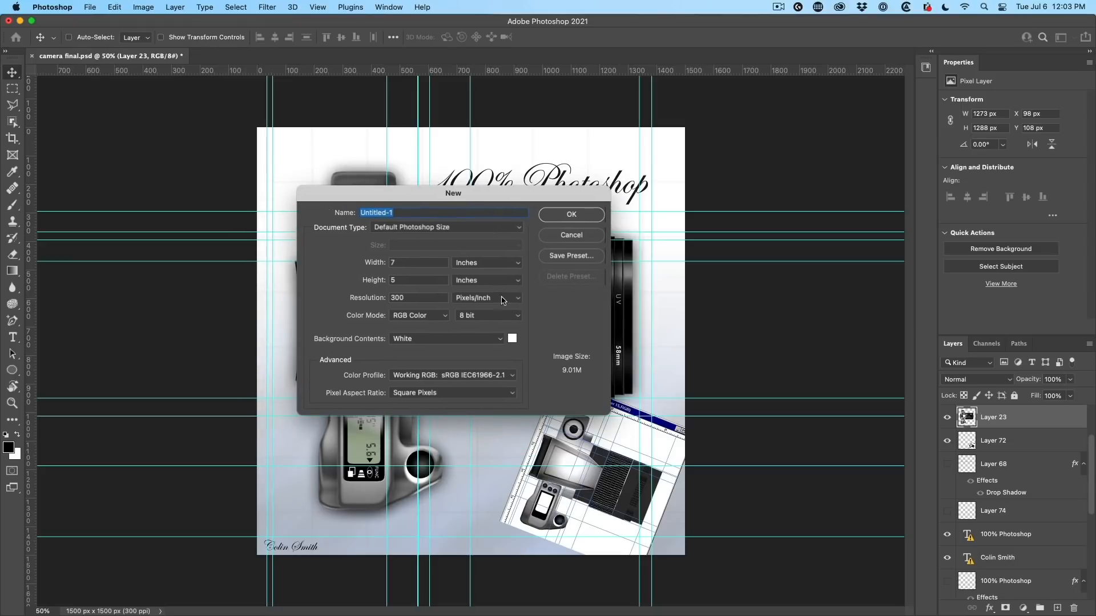
mouse_move(501, 297)
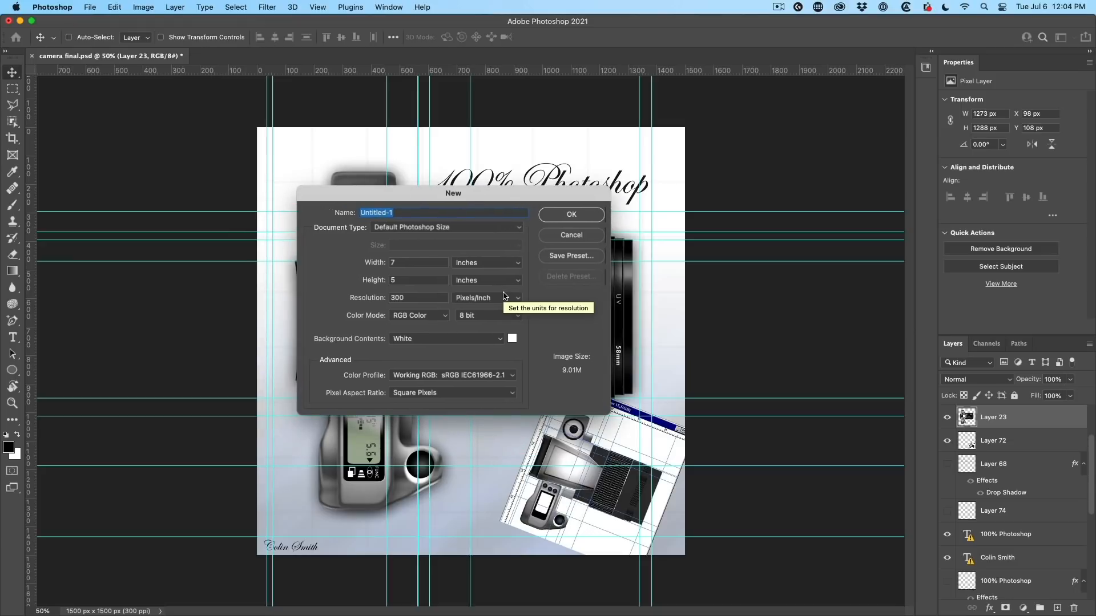
click(571, 214)
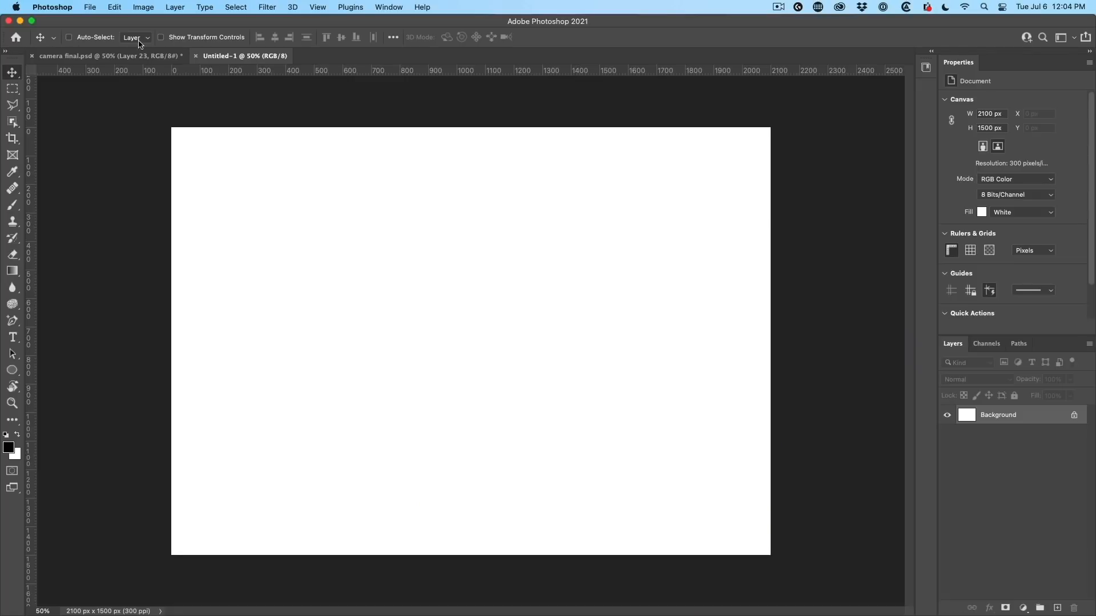
click(108, 56)
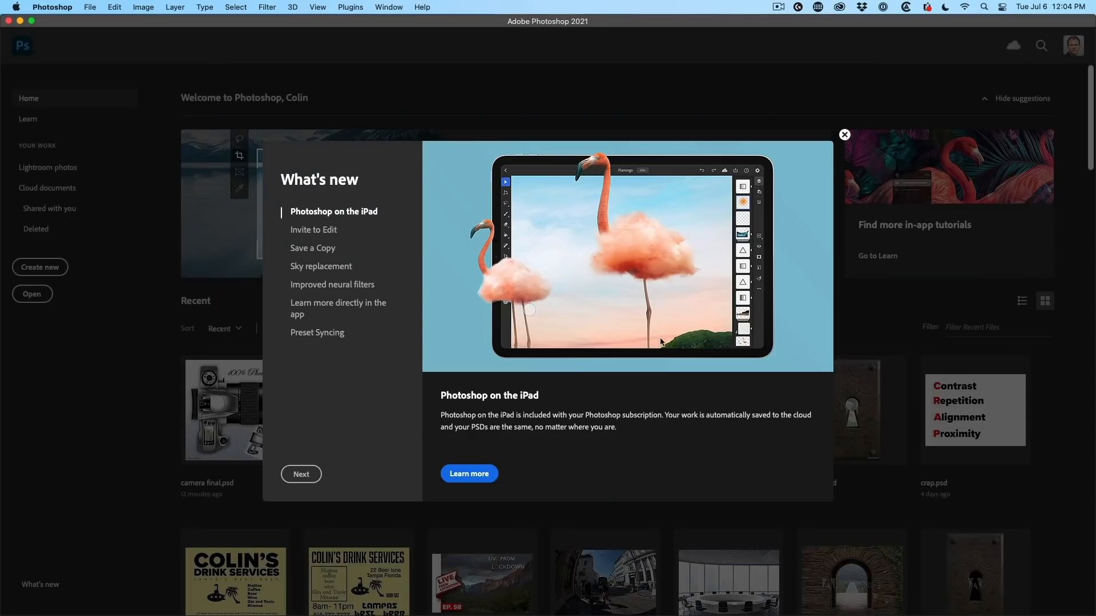
mouse_move(754, 441)
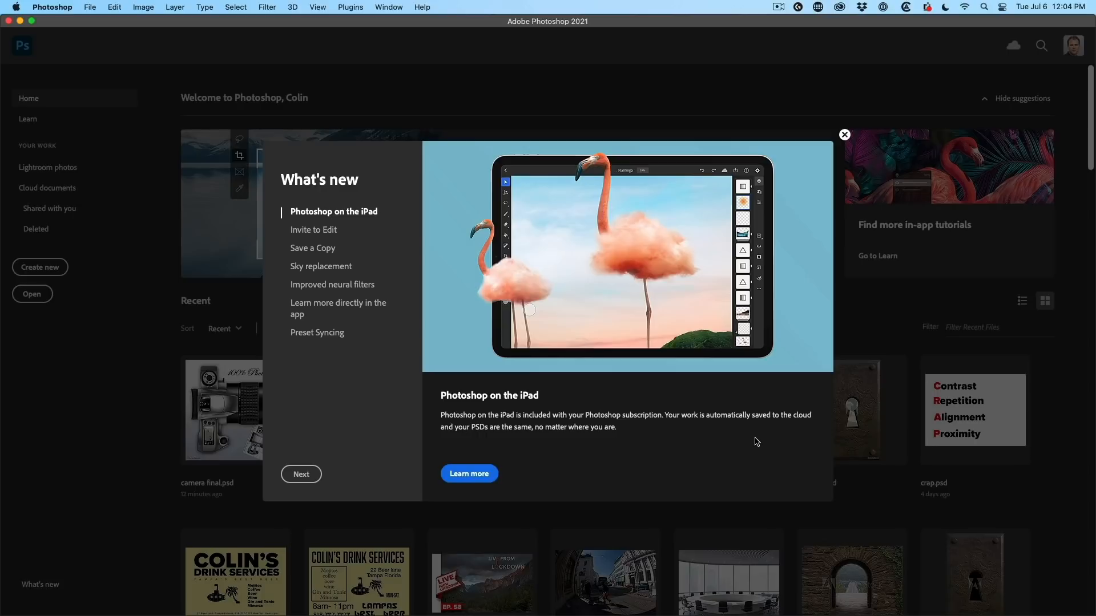
Dismiss the What's New panel on the Home Screen
click(844, 134)
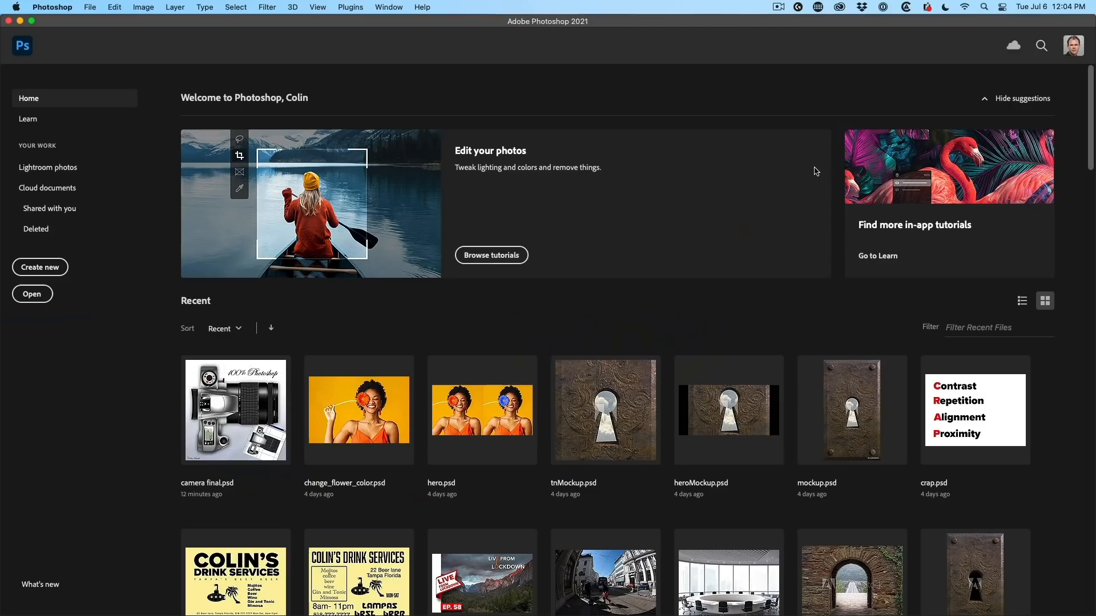
mouse_move(659, 275)
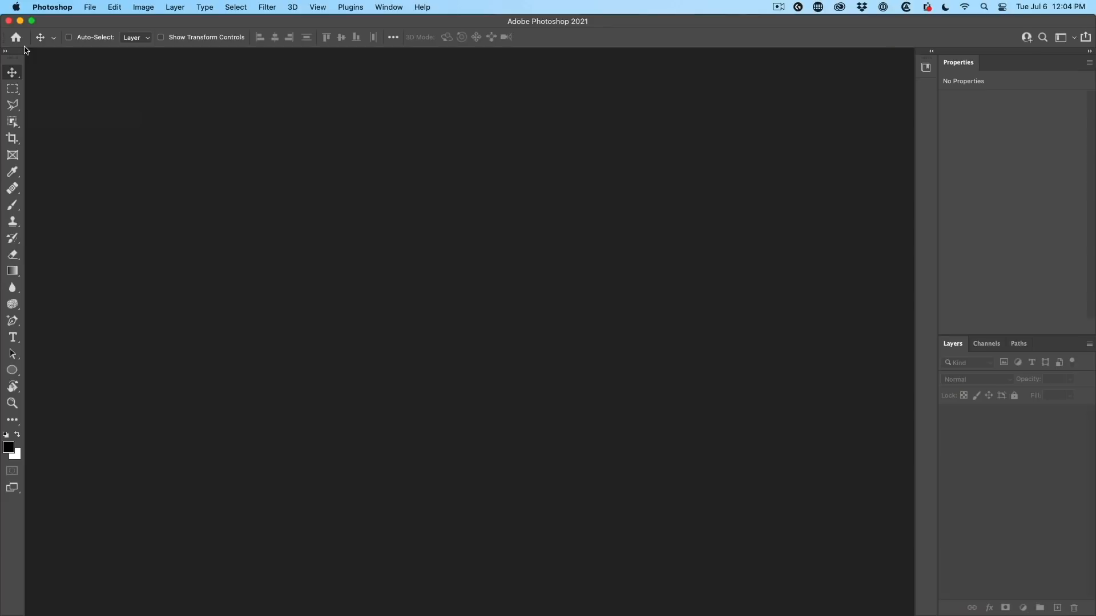
mouse_move(6, 33)
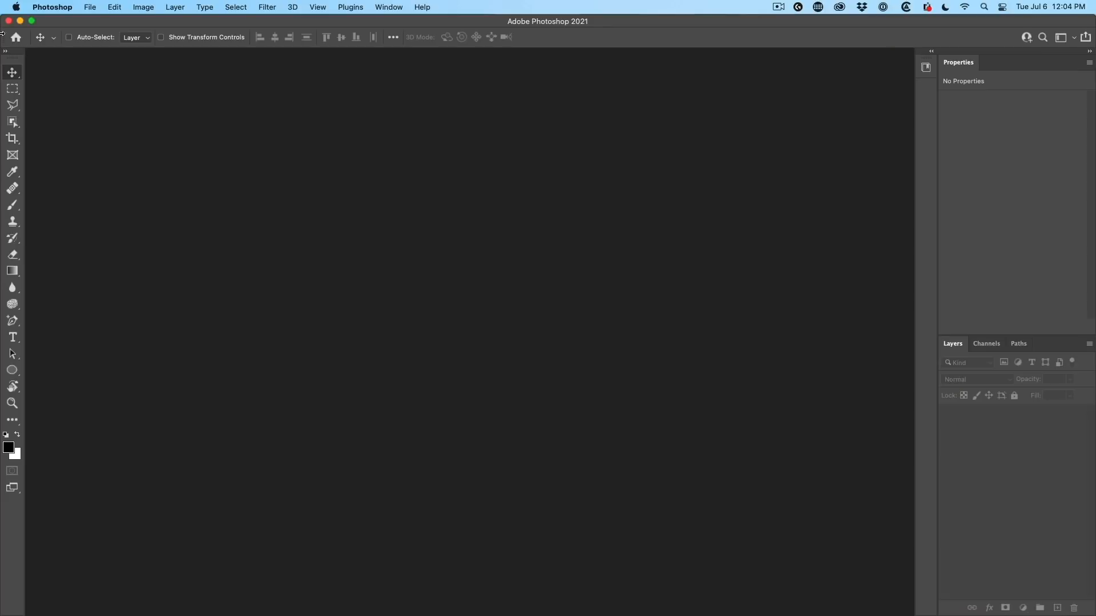
mouse_move(121, 5)
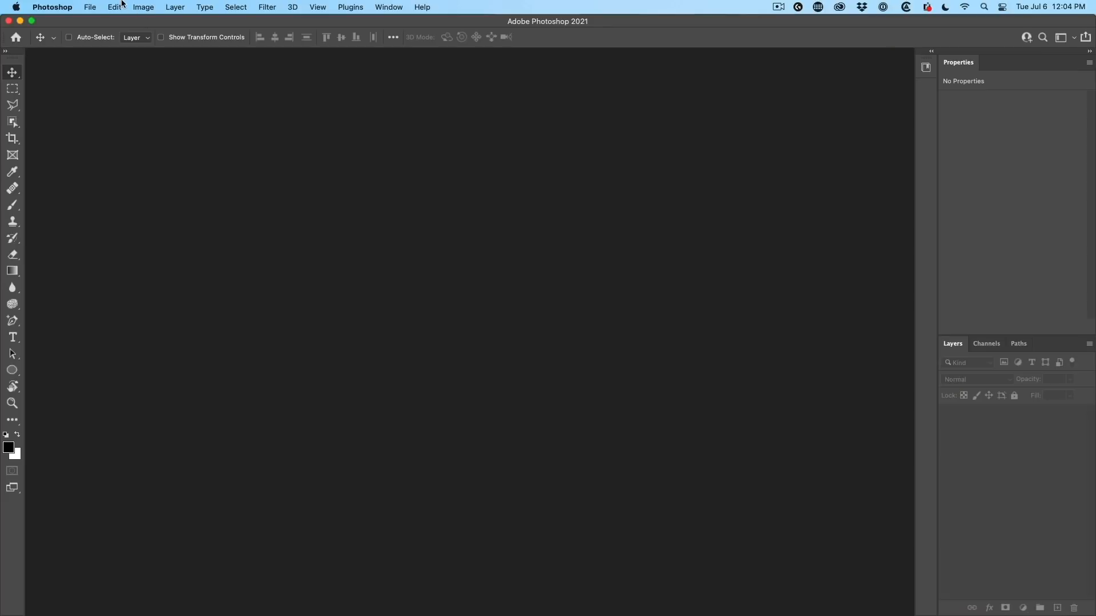
In General preferences, turn off Auto show the Home Screen and confirm with OK
click(52, 6)
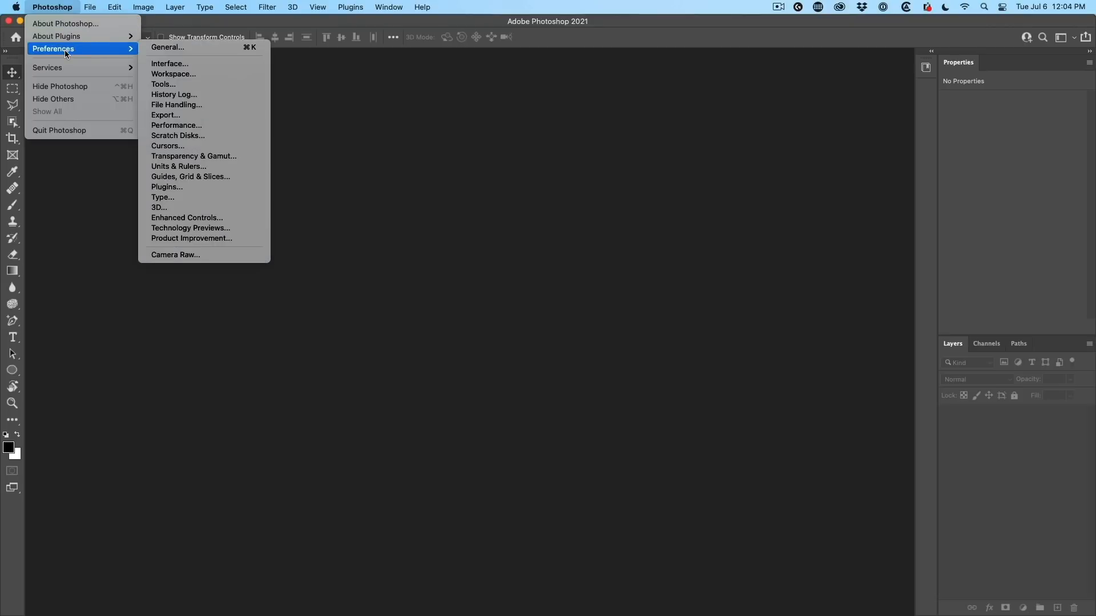
click(168, 47)
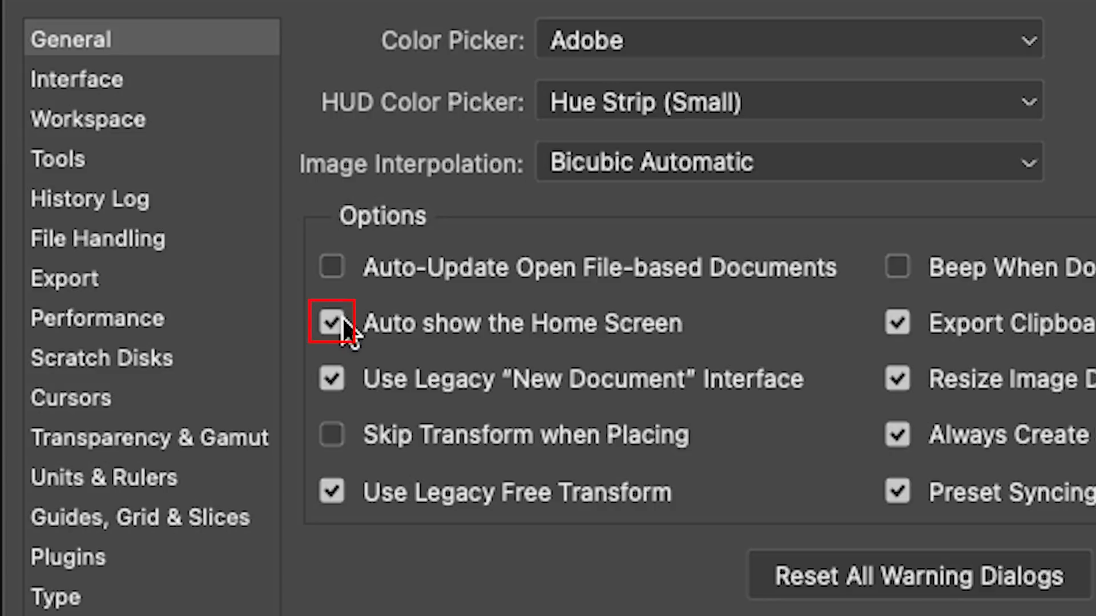
click(332, 323)
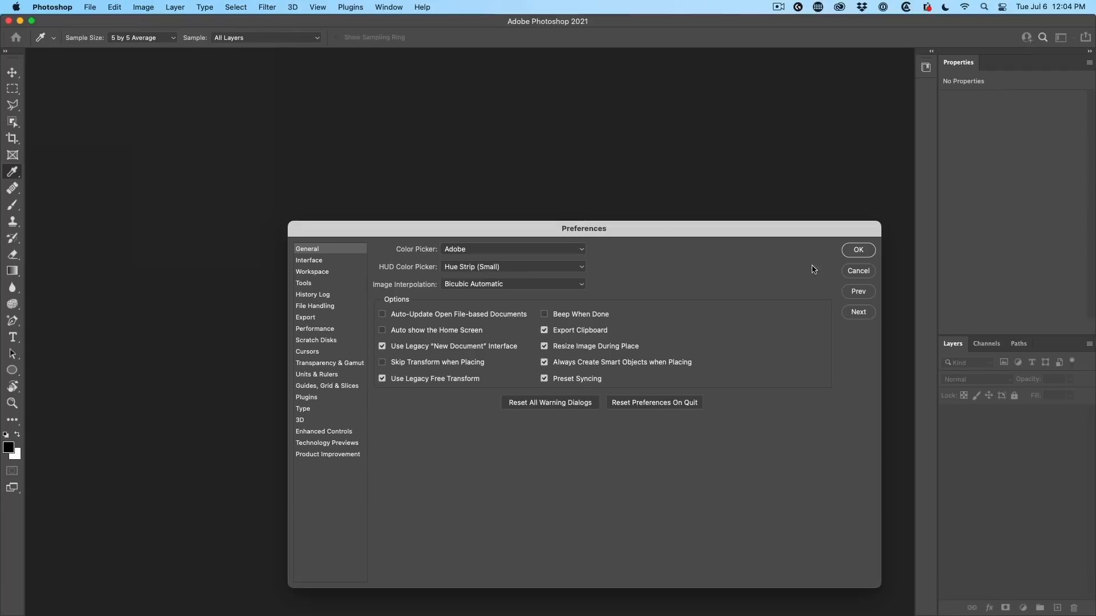
click(857, 250)
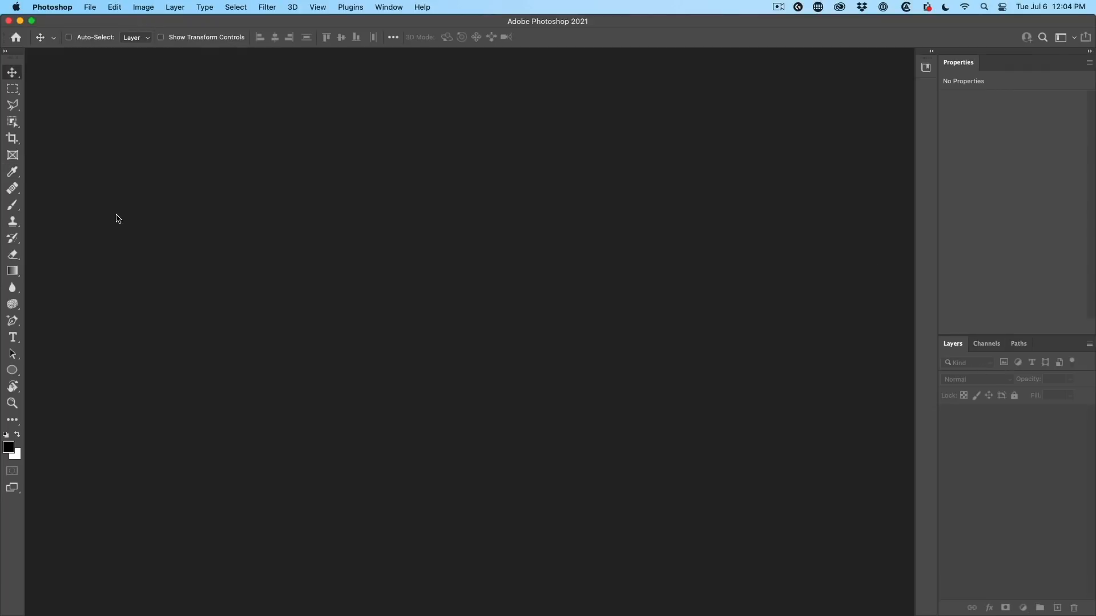
mouse_move(645, 193)
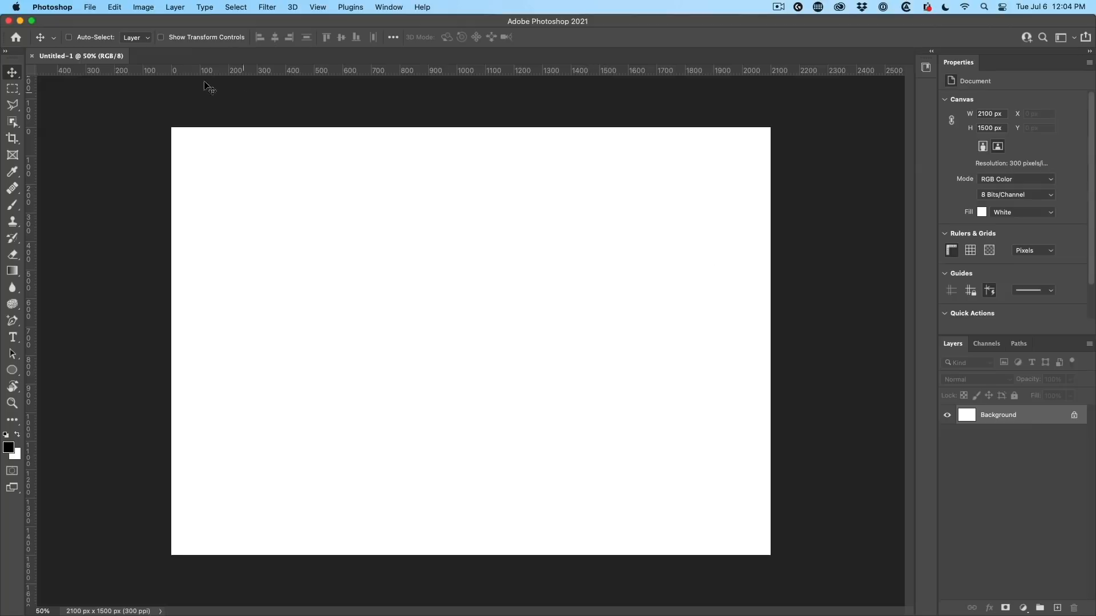
Close the 2100 × 1500 px Untitled-1 test document, leaving the empty workspace
click(31, 56)
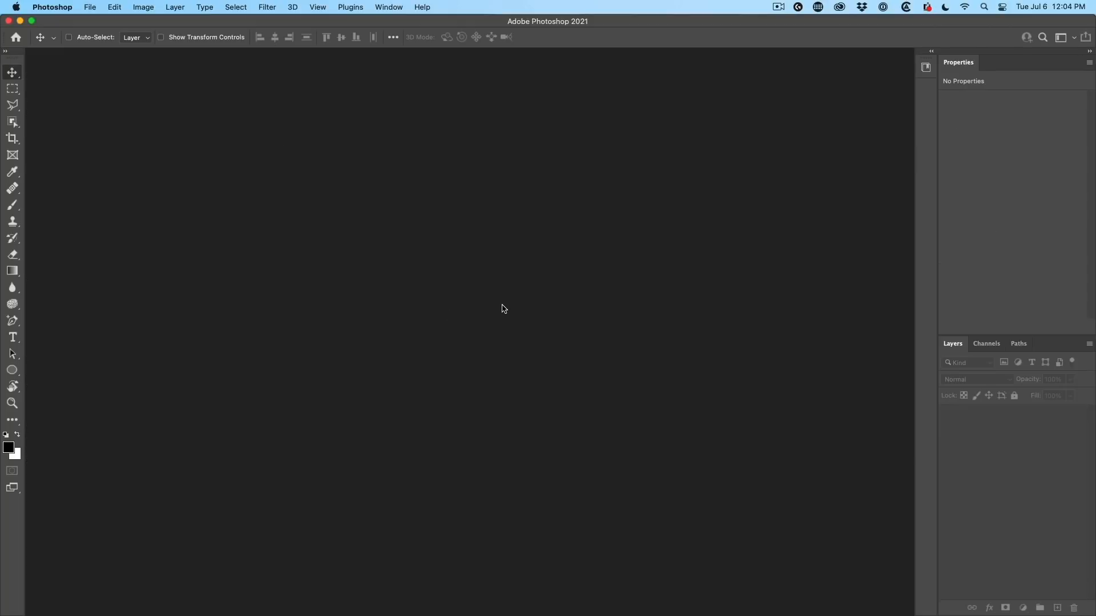